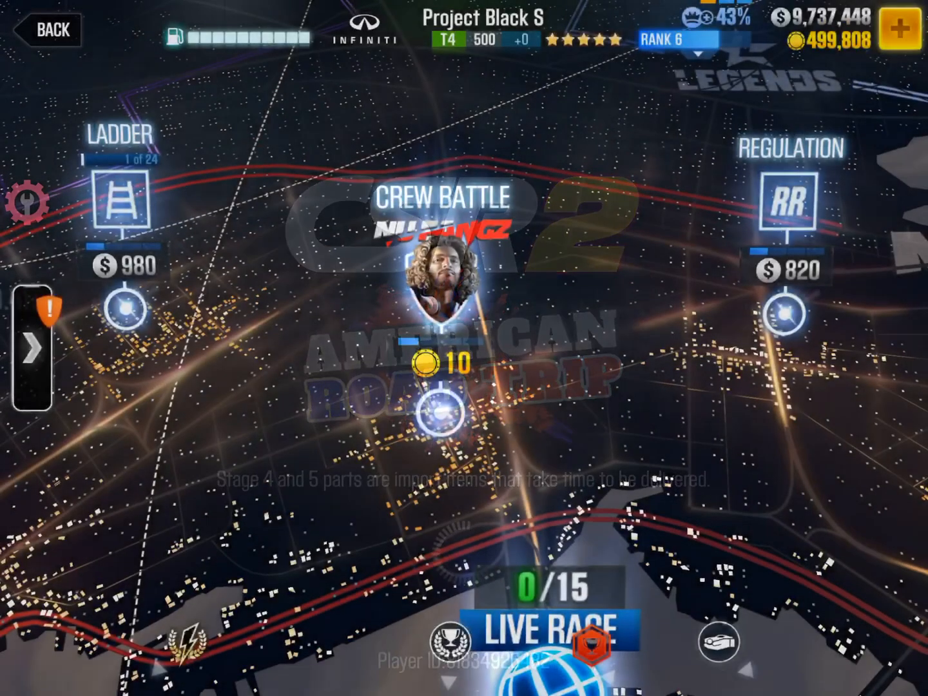
# Open the Tier 1 Crew Battle details (6,500 prize, 10 gold) and bring up iGameGod.
pyautogui.click(440, 413)
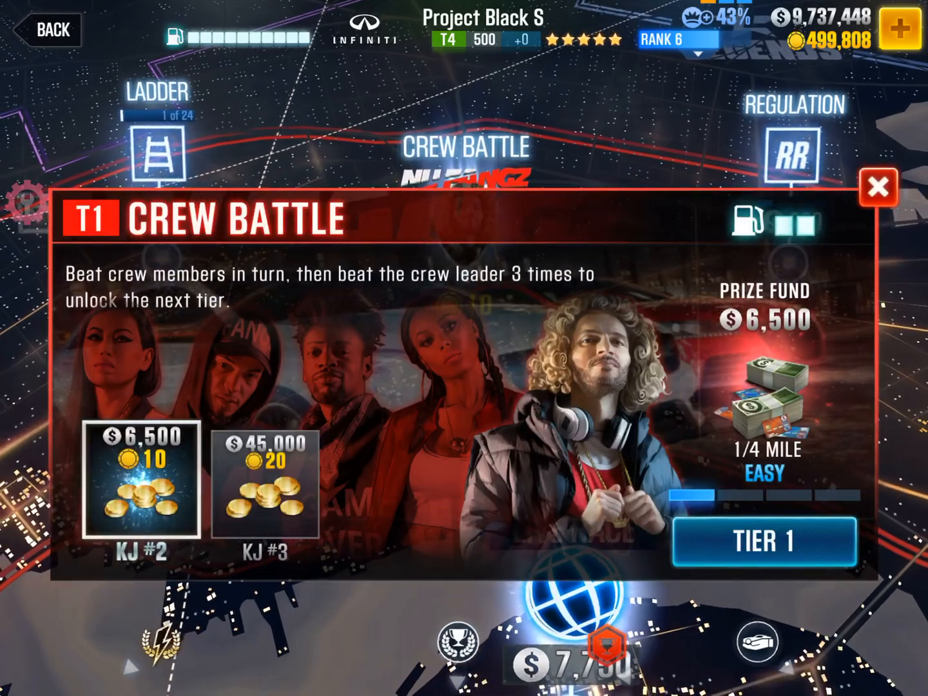
pyautogui.click(877, 187)
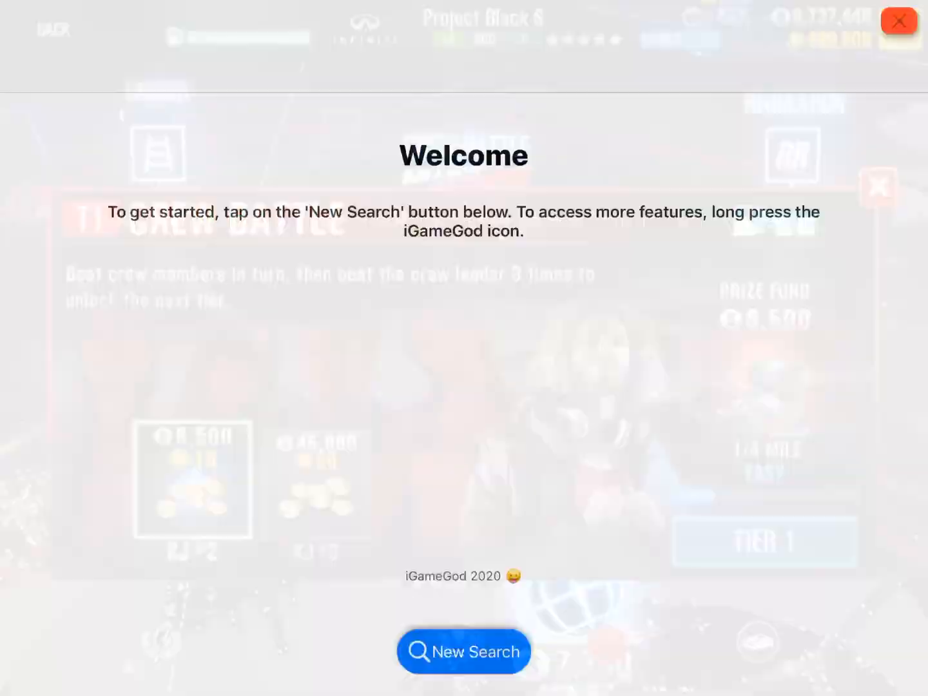
# Run an i4 Nearby Search for 6500 and 10, getting 23 results.
pyautogui.click(463, 651)
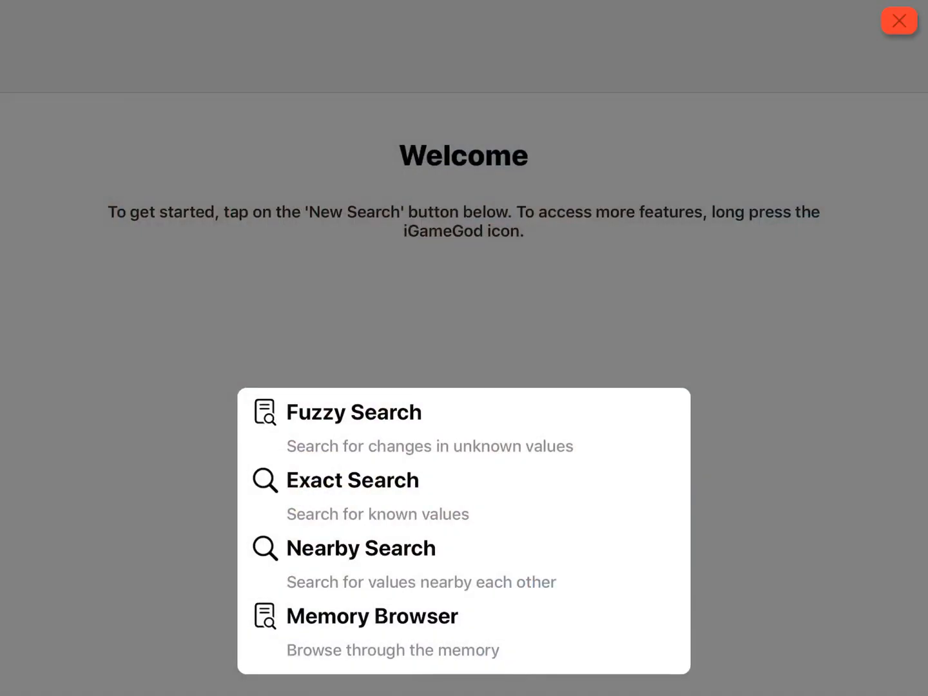
pyautogui.click(360, 547)
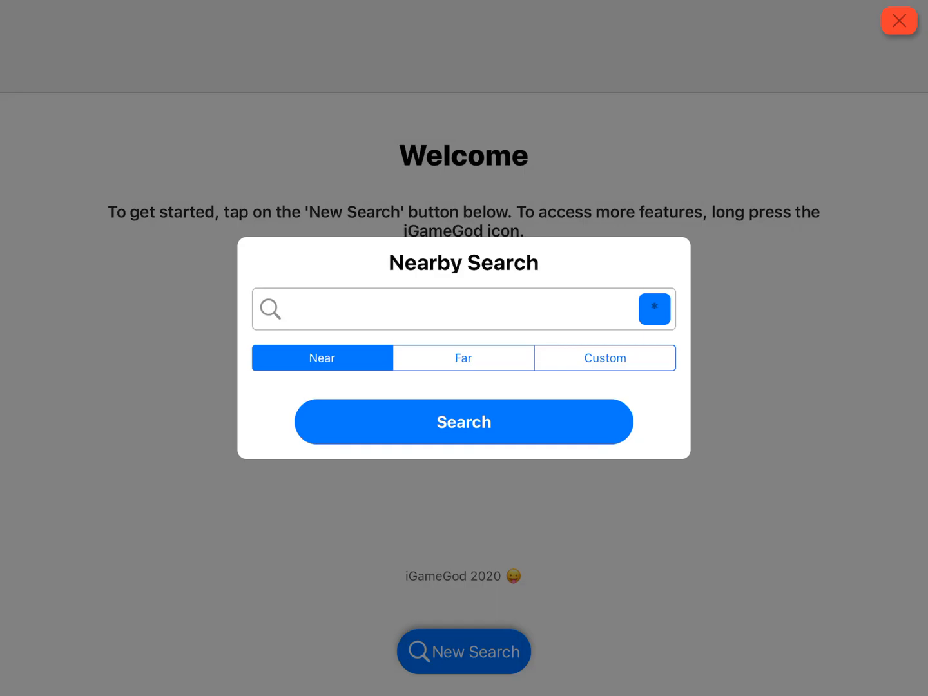
pyautogui.click(653, 308)
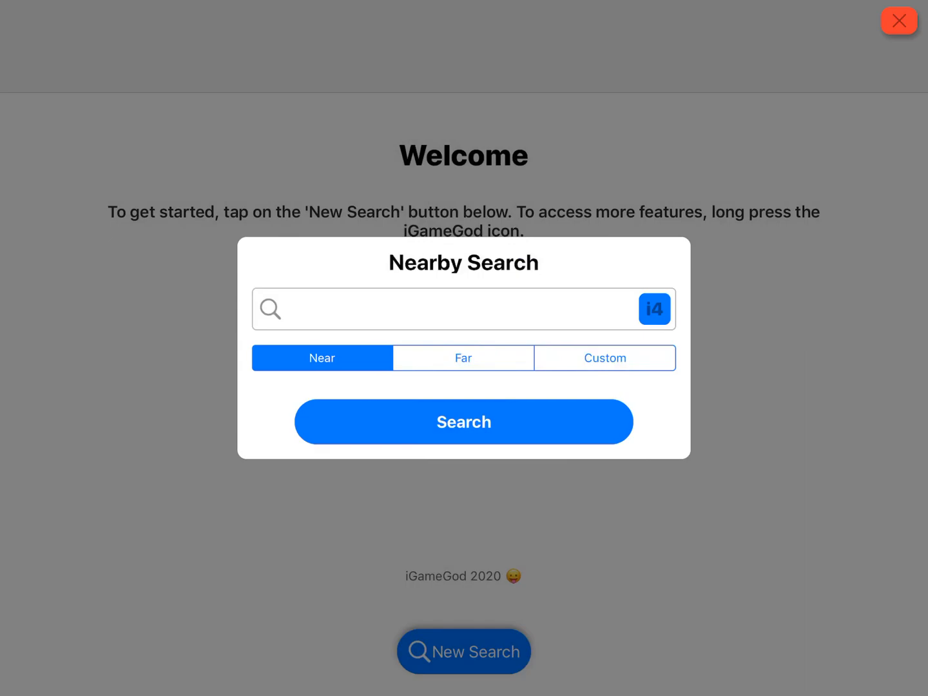
pyautogui.click(451, 309)
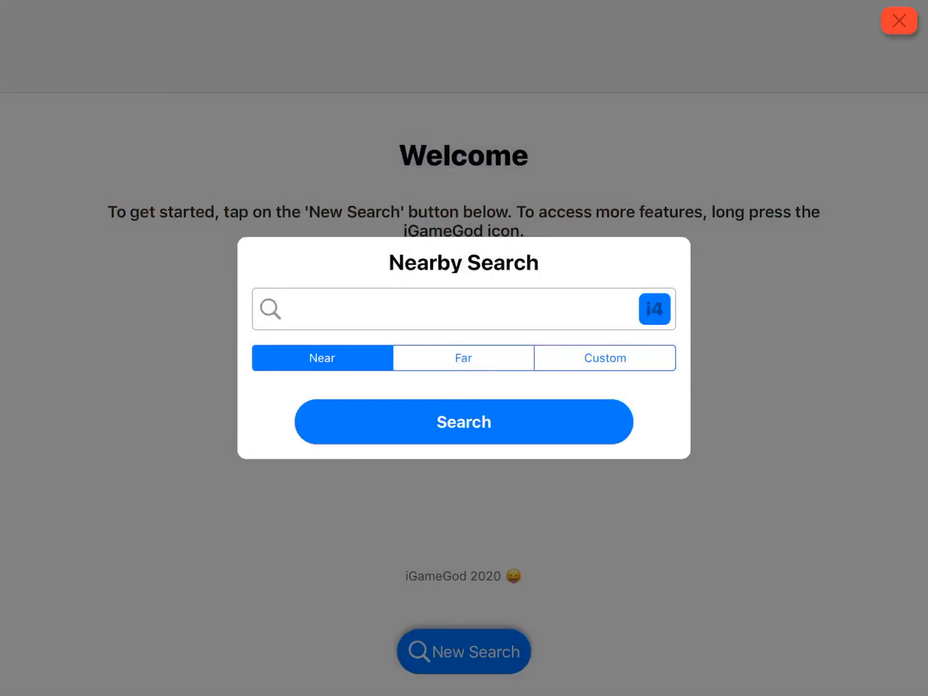
pyautogui.write('6500,')
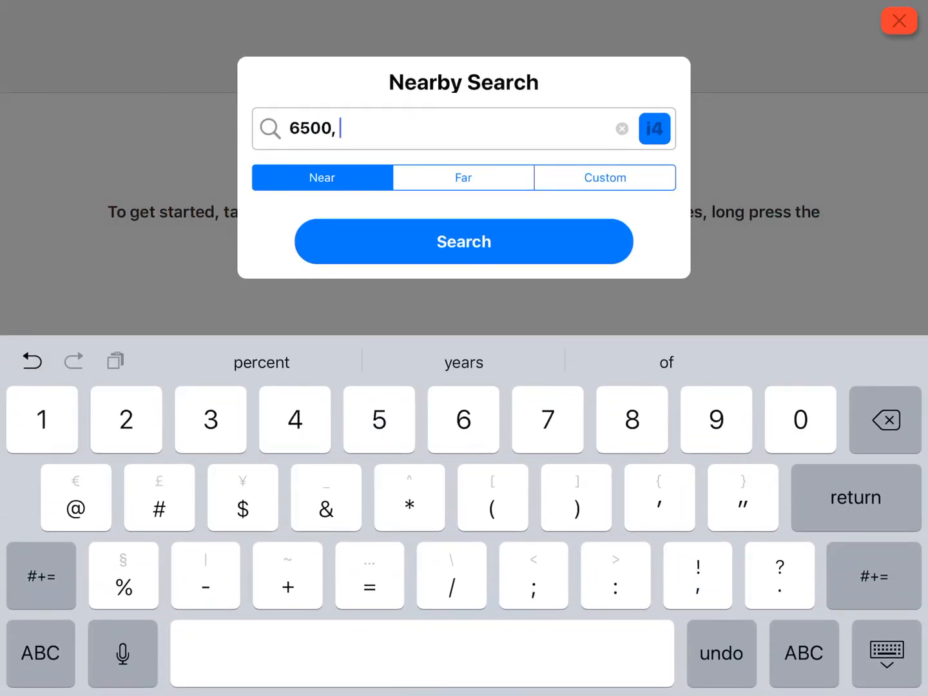
pyautogui.click(464, 241)
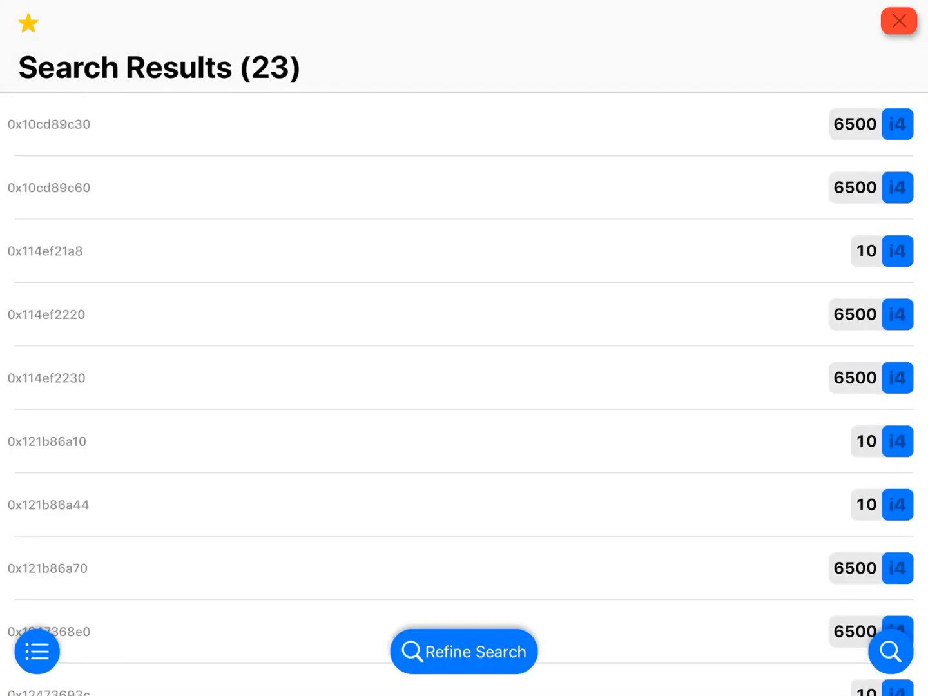
# Scroll the search results and select each entry holding the gold value 10.
pyautogui.scroll(-3)
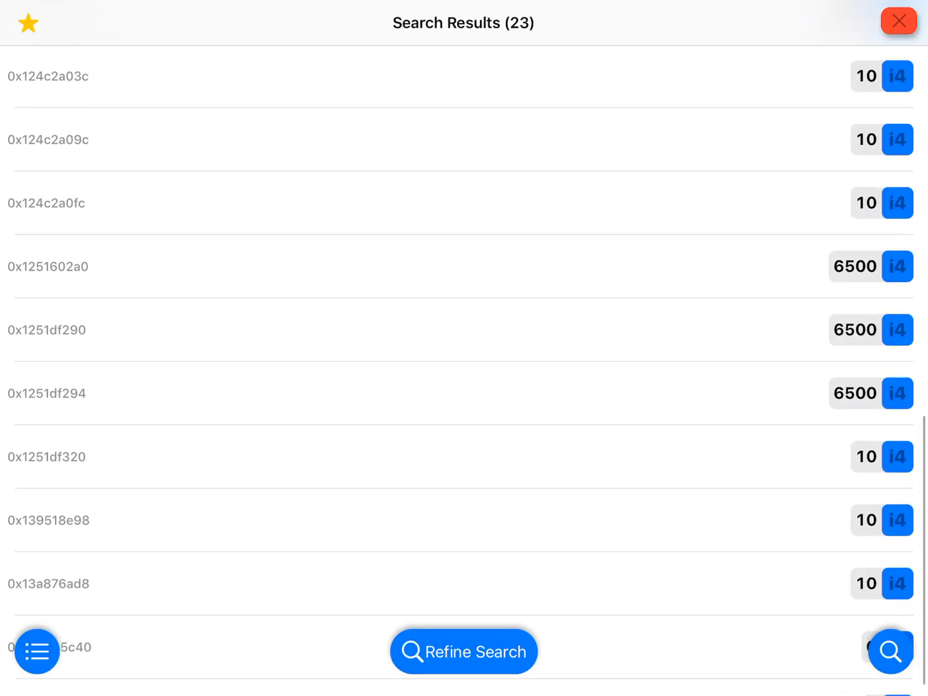
pyautogui.scroll(-3)
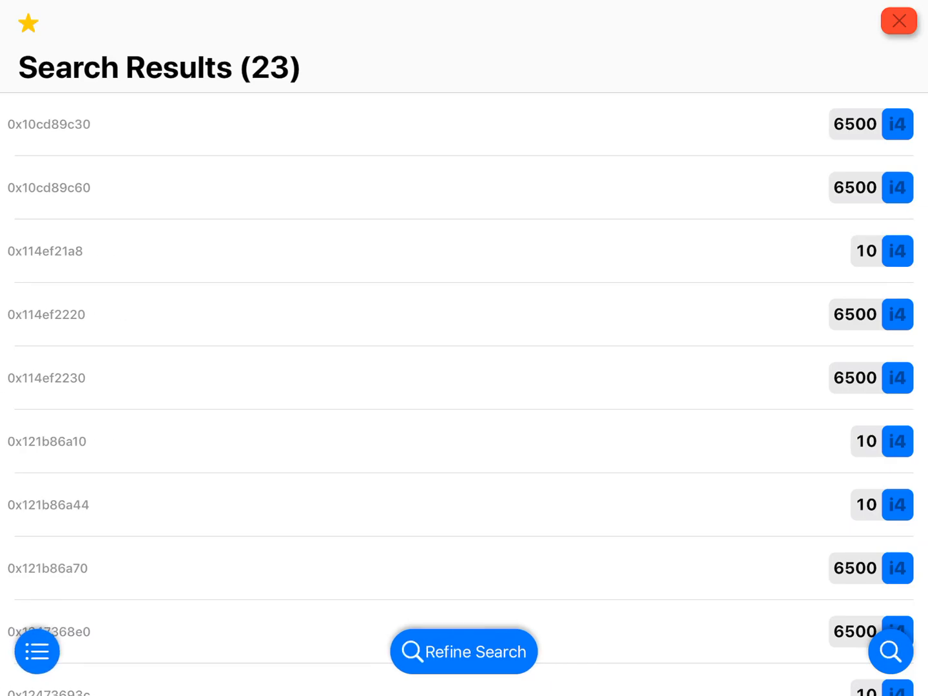
pyautogui.click(36, 651)
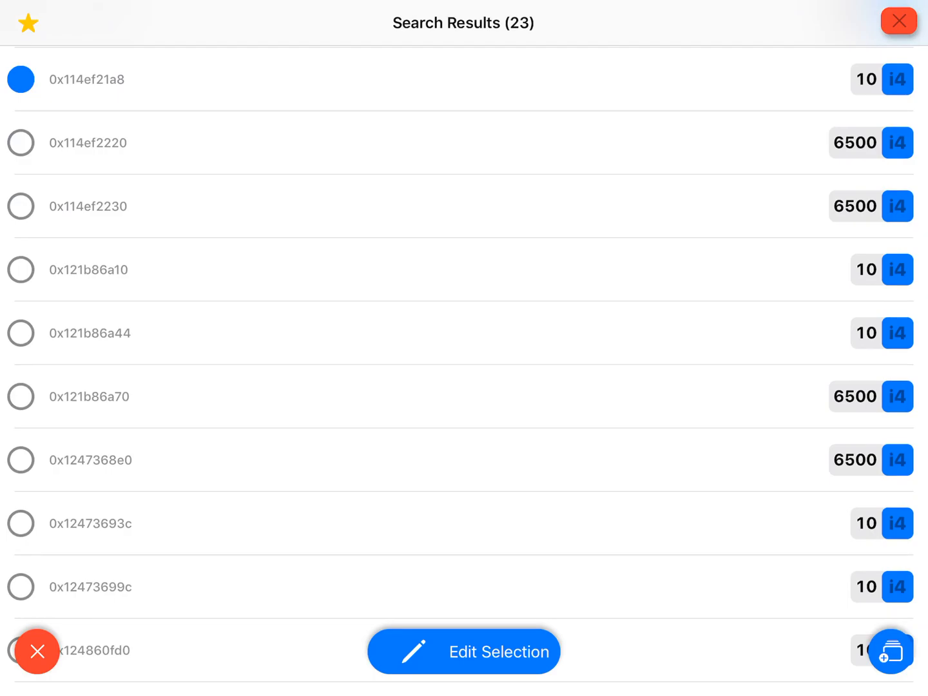
pyautogui.scroll(-3)
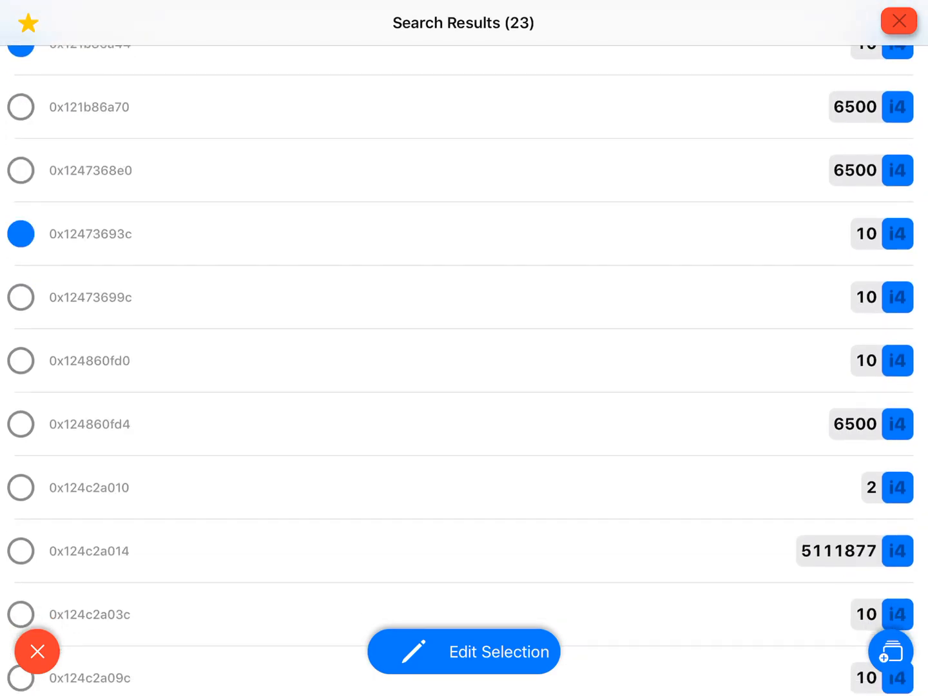
pyautogui.scroll(-3)
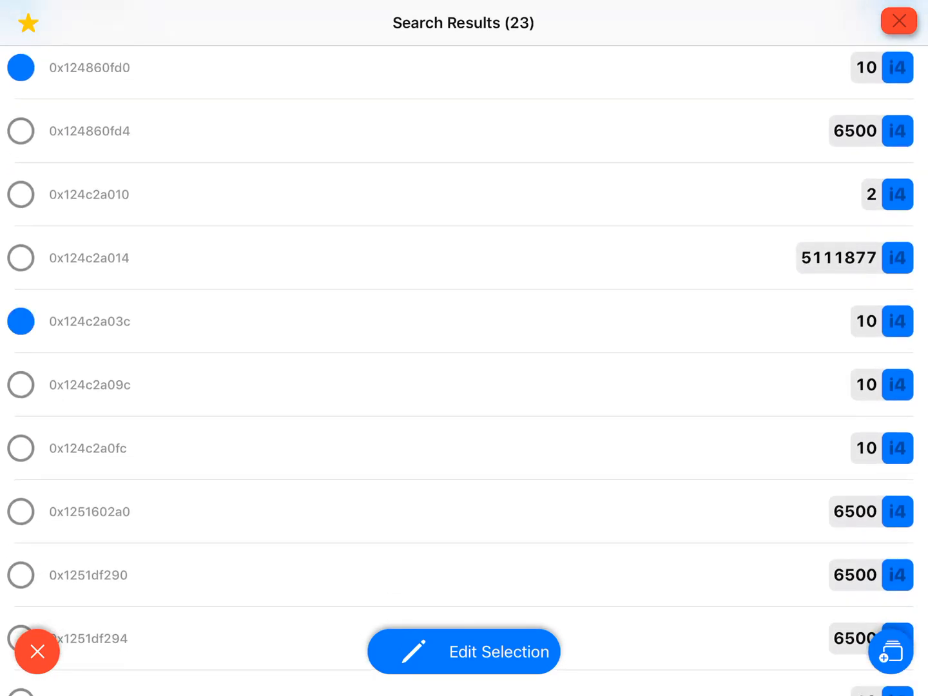
pyautogui.scroll(-3)
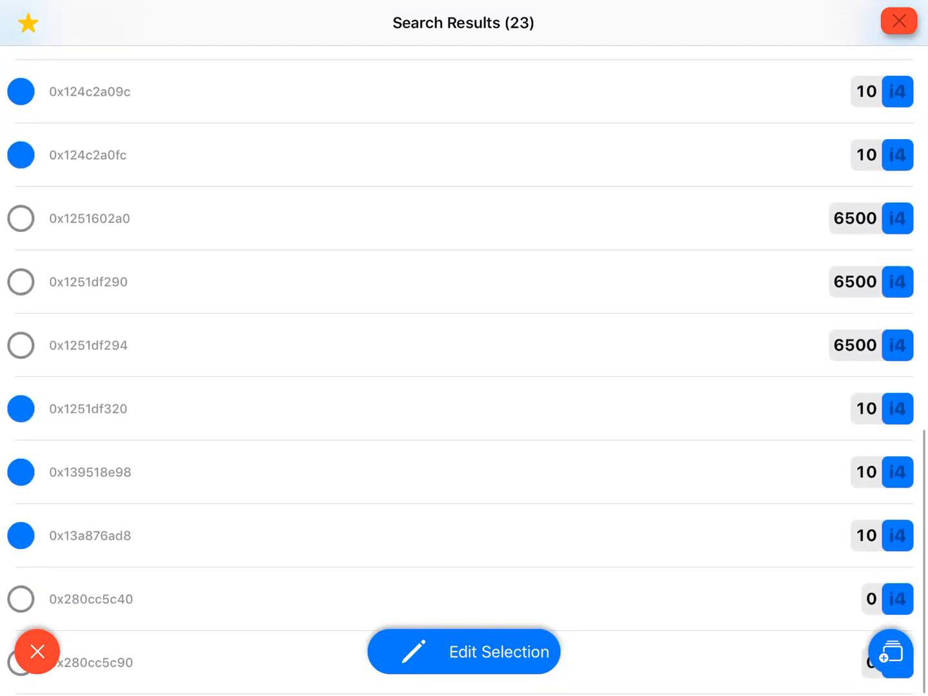
pyautogui.click(463, 650)
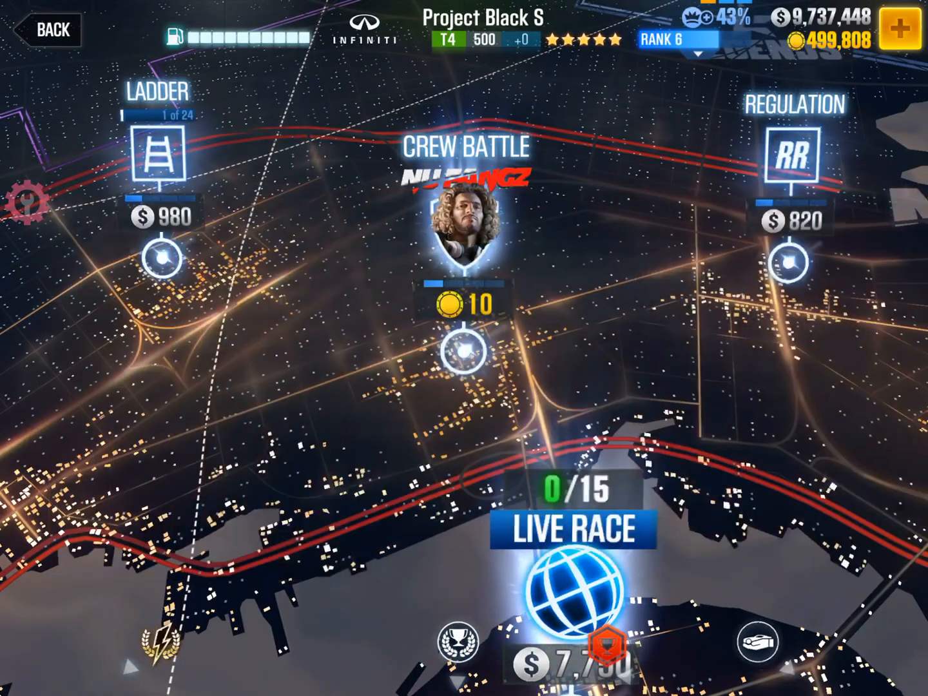
# Open an edit for the four selected 10-gold entries, then dismiss it unapplied.
pyautogui.click(466, 244)
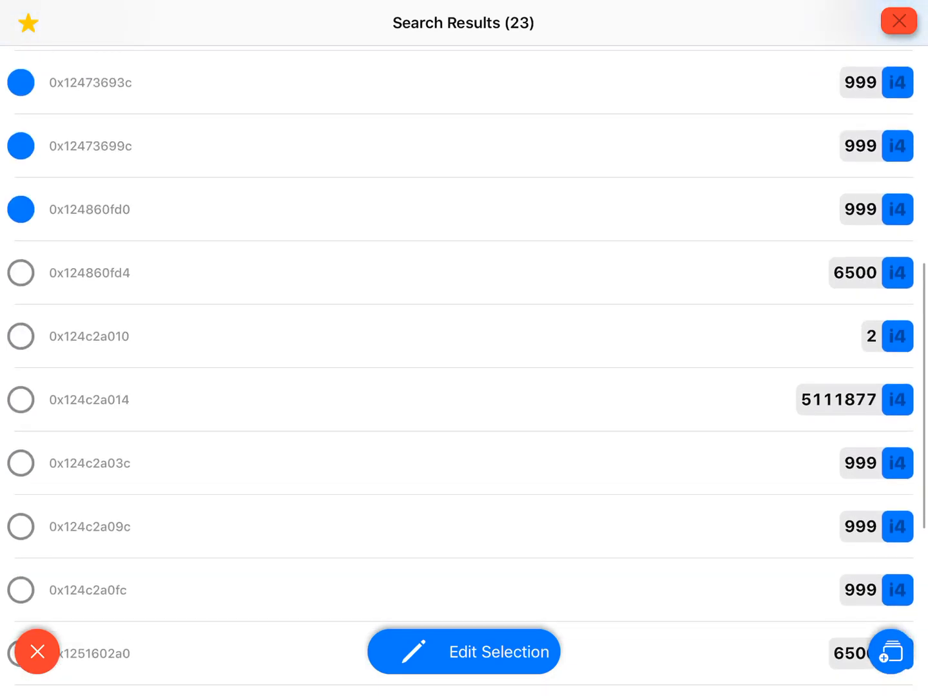
pyautogui.scroll(-3)
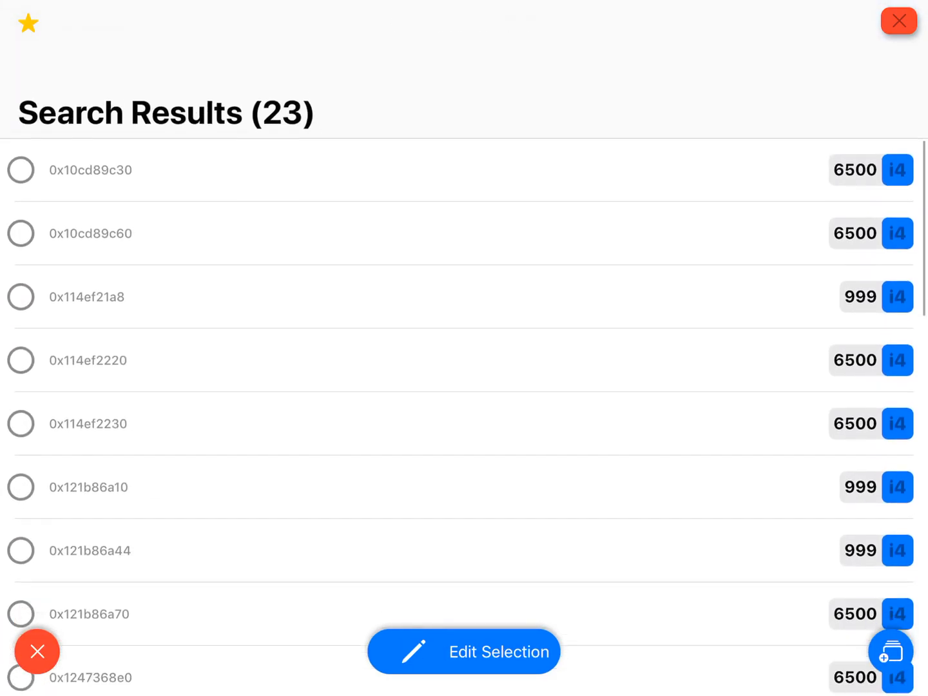
pyautogui.scroll(-3)
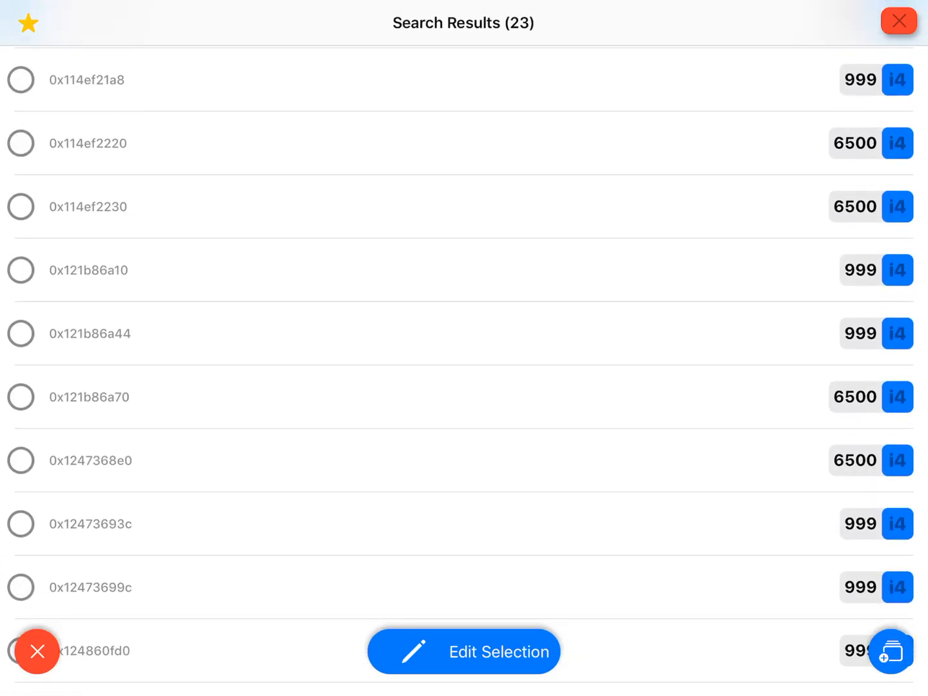
pyautogui.scroll(-3)
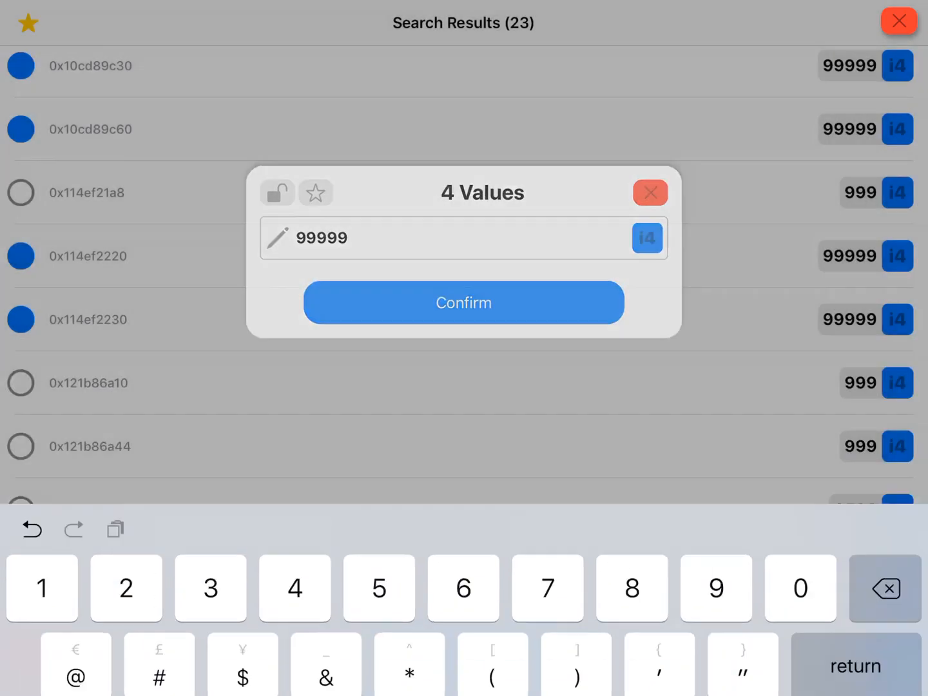
pyautogui.click(463, 303)
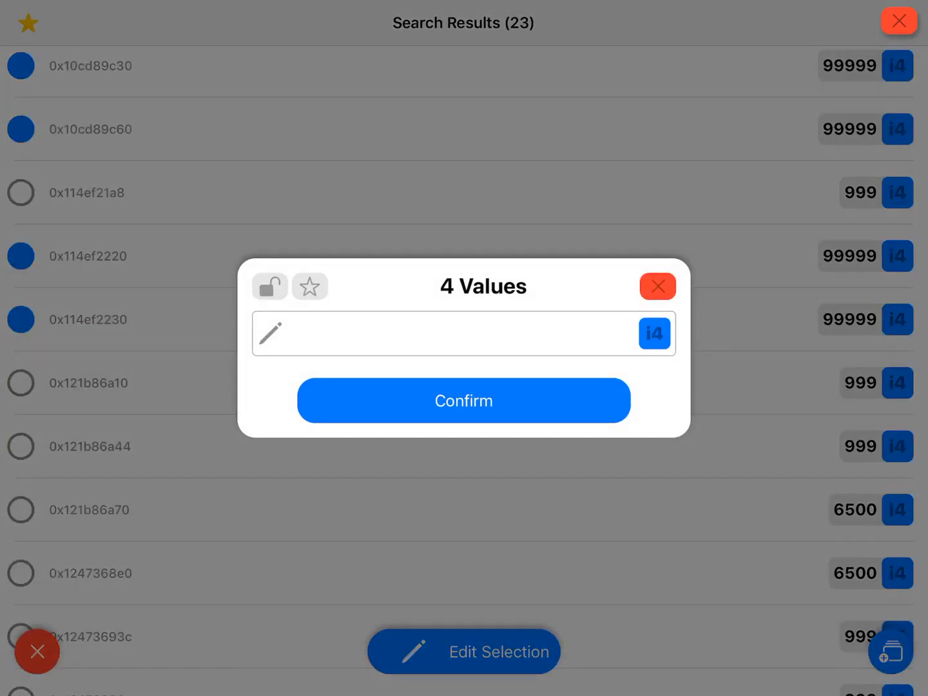
pyautogui.click(451, 333)
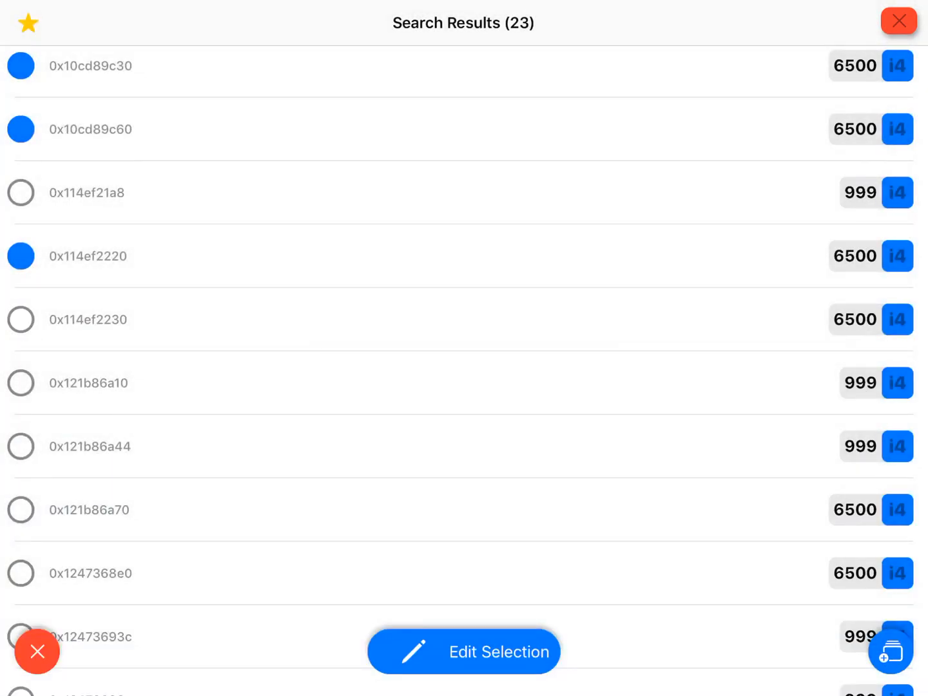
# Scroll to the 6500 prize entries and edit the chosen rows.
pyautogui.scroll(-3)
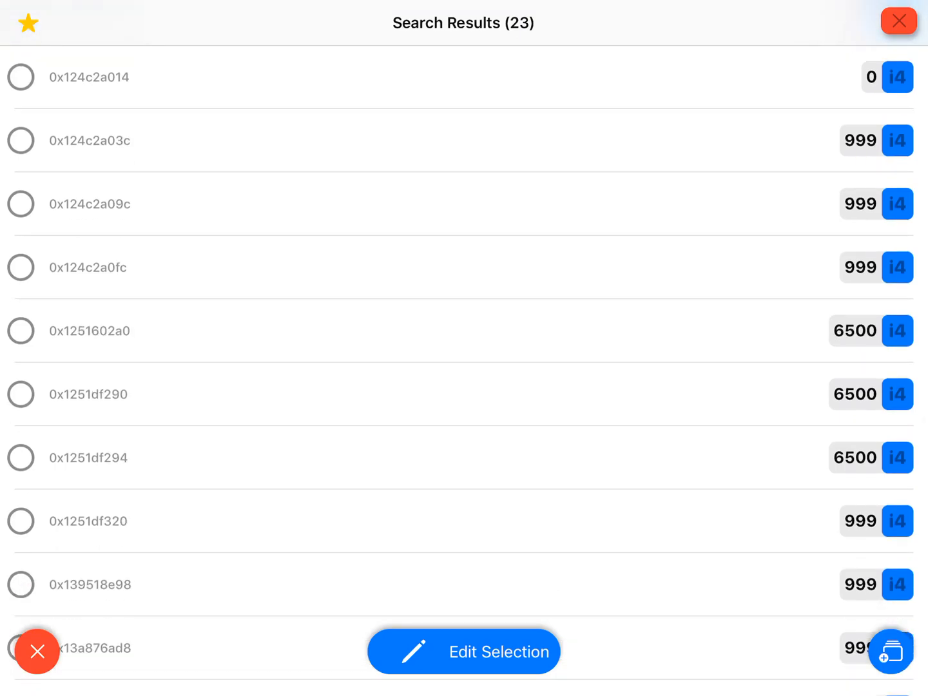
pyautogui.scroll(-3)
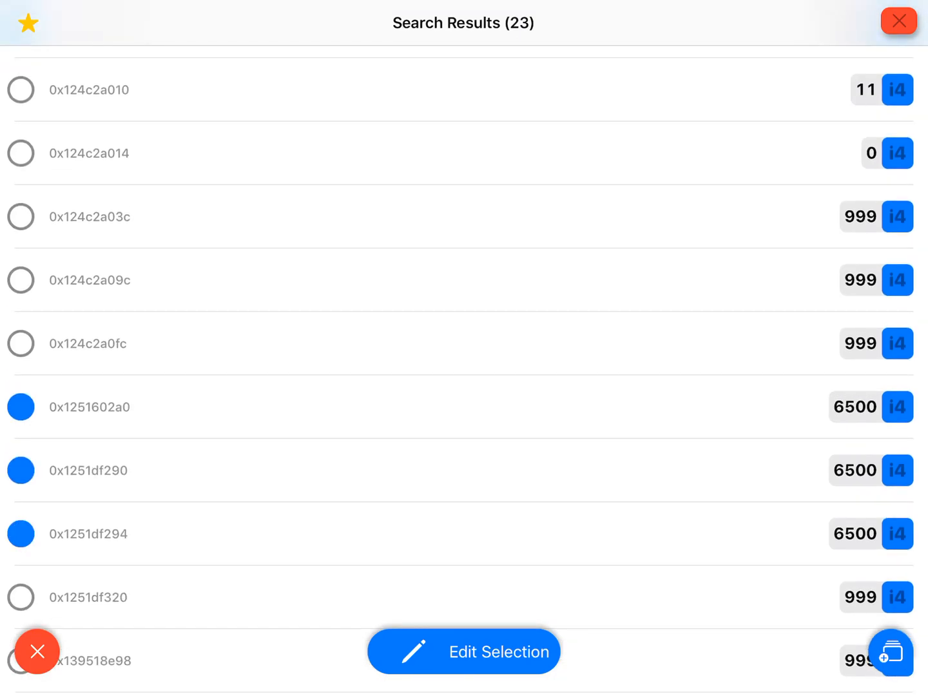
pyautogui.click(463, 651)
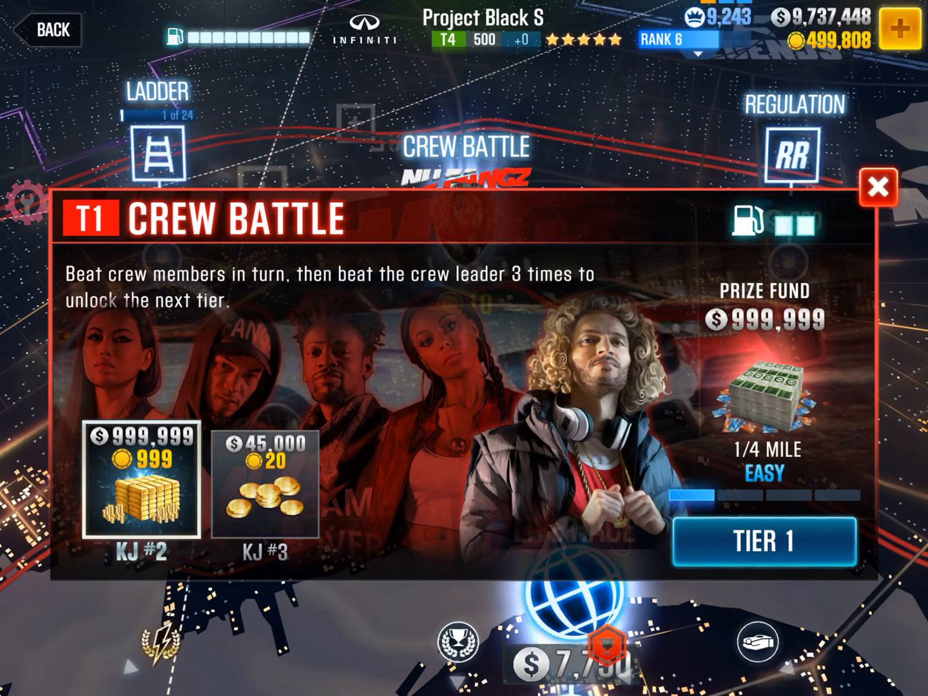
# Pick the Cooper S and start the Crew Battle race.
pyautogui.click(771, 539)
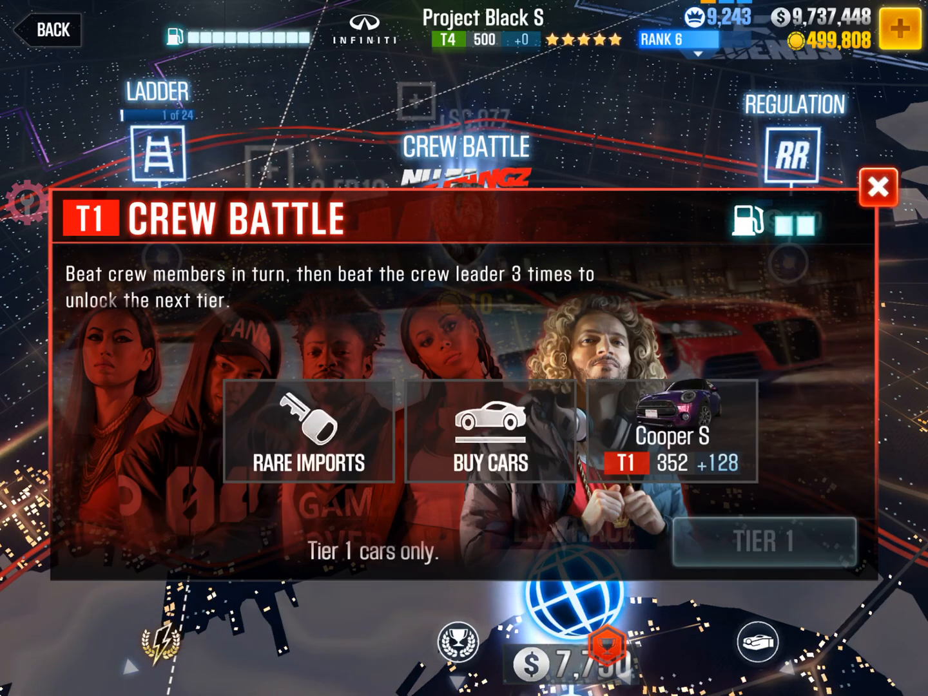
pyautogui.click(673, 451)
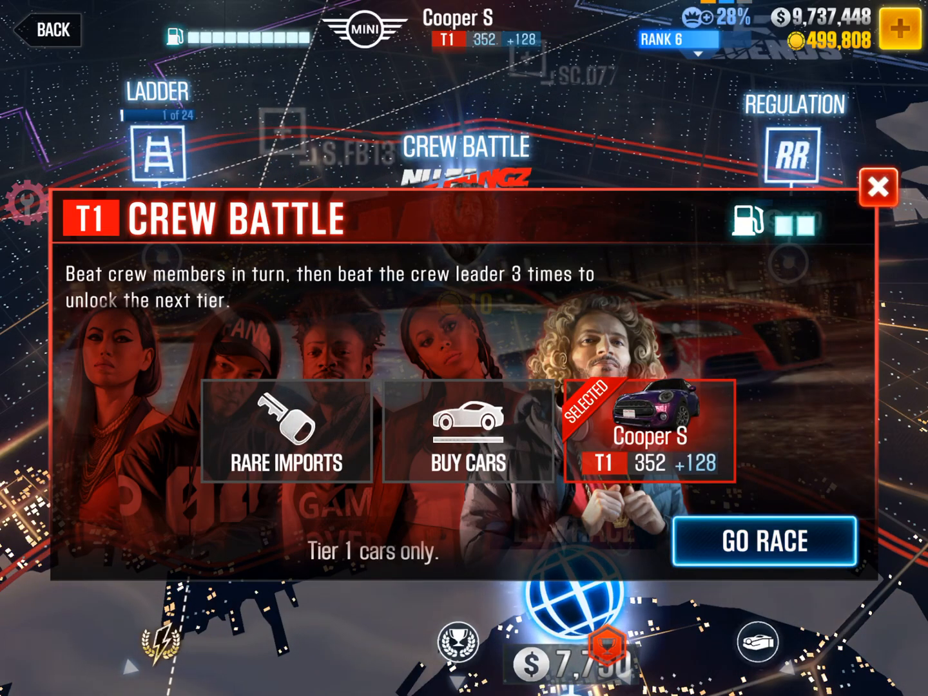
pyautogui.click(764, 540)
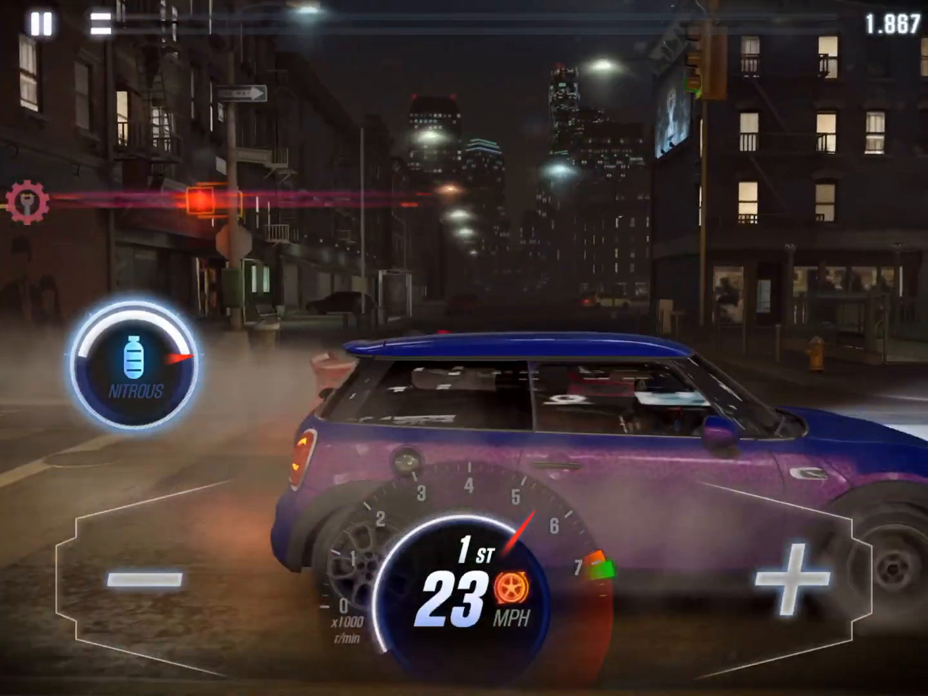
pyautogui.click(792, 579)
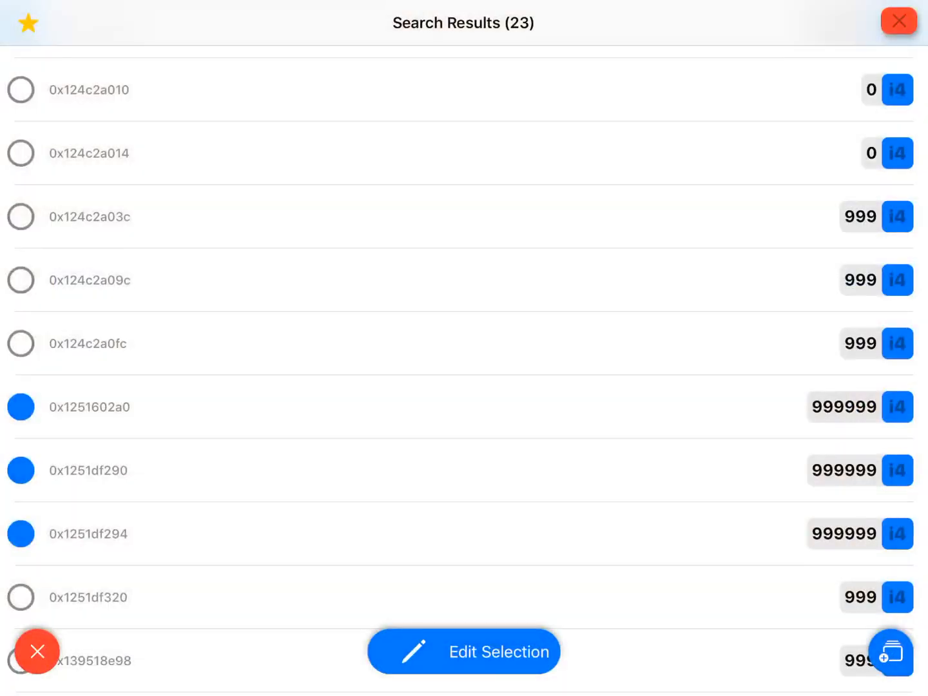
# Run an exact search for 62372372, checking the crew leaderboard; it finds nothing.
pyautogui.click(891, 651)
pyautogui.write('62372372')
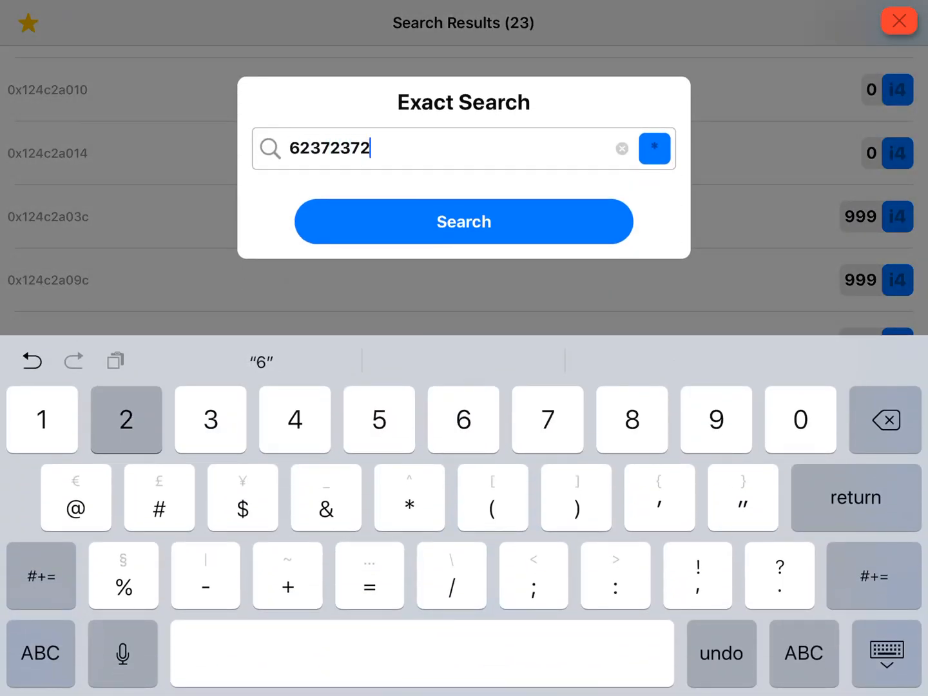
pyautogui.click(464, 221)
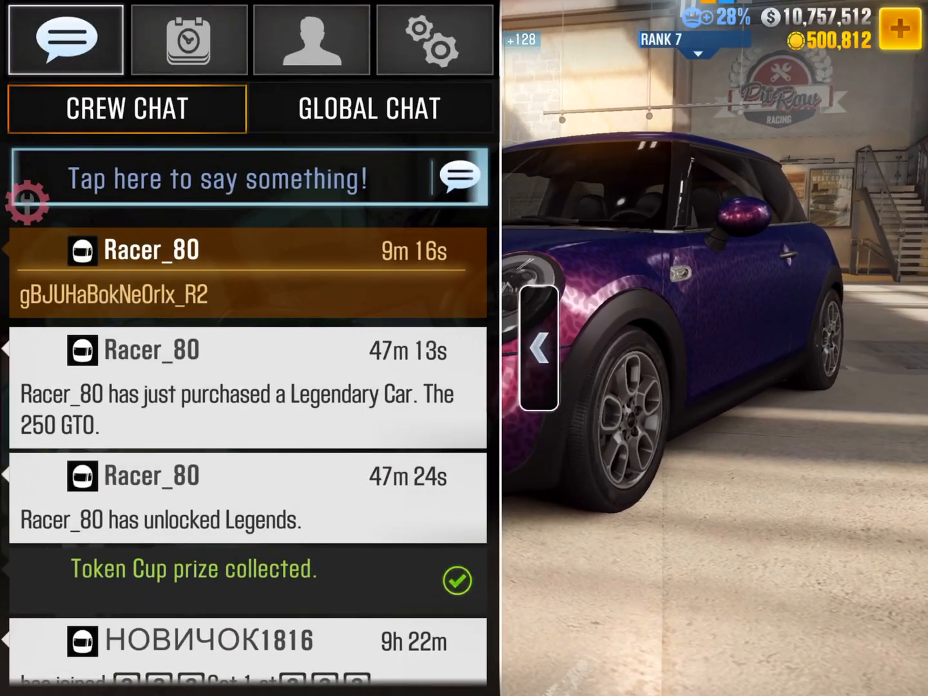
pyautogui.click(311, 39)
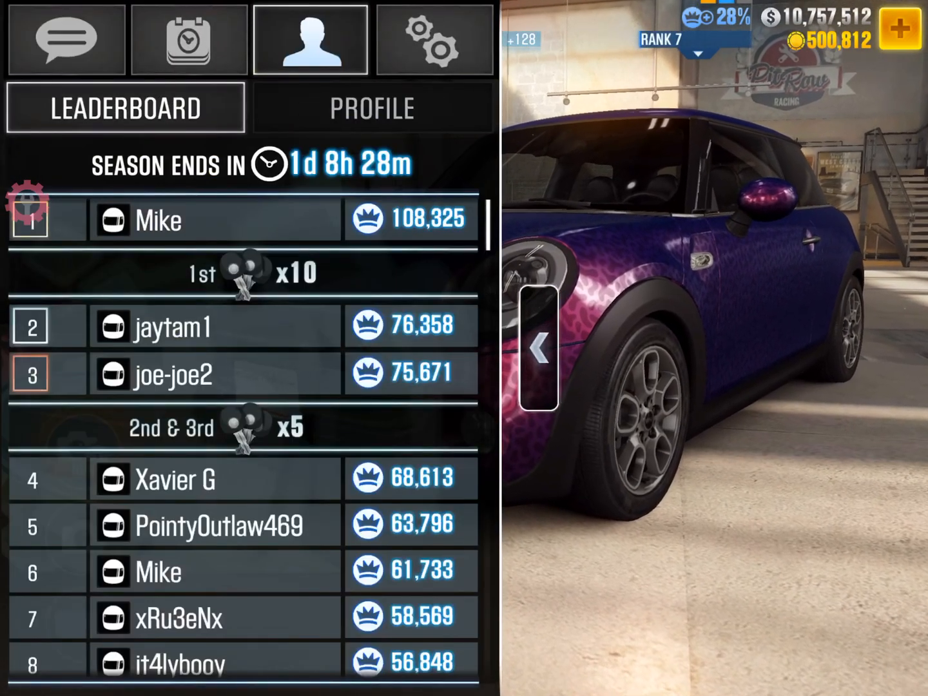
pyautogui.click(371, 108)
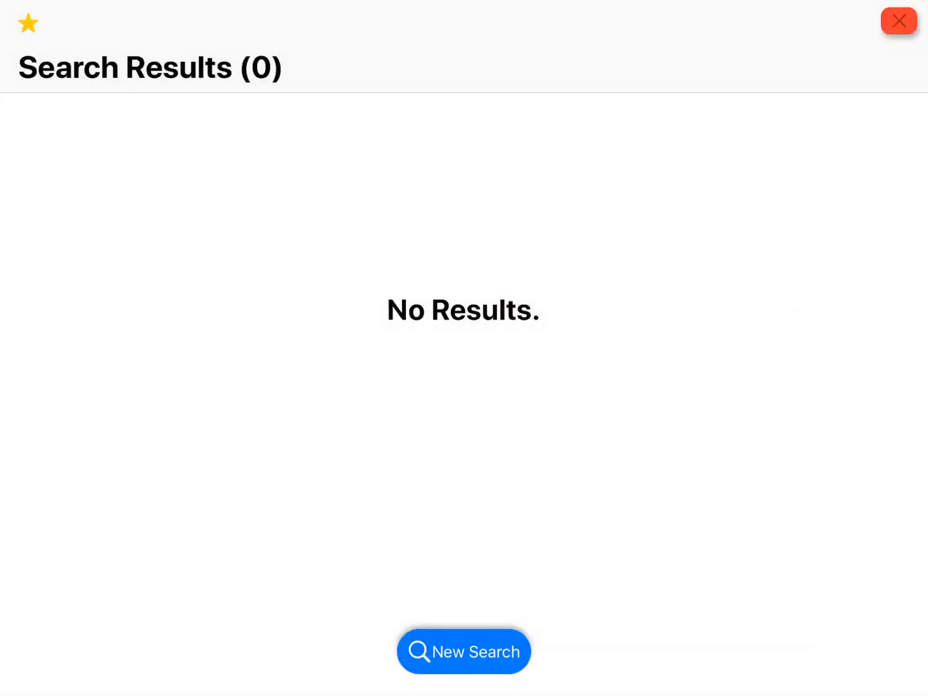
# Run an i4 exact search for the cash value 10896612, returning five addresses.
pyautogui.click(463, 650)
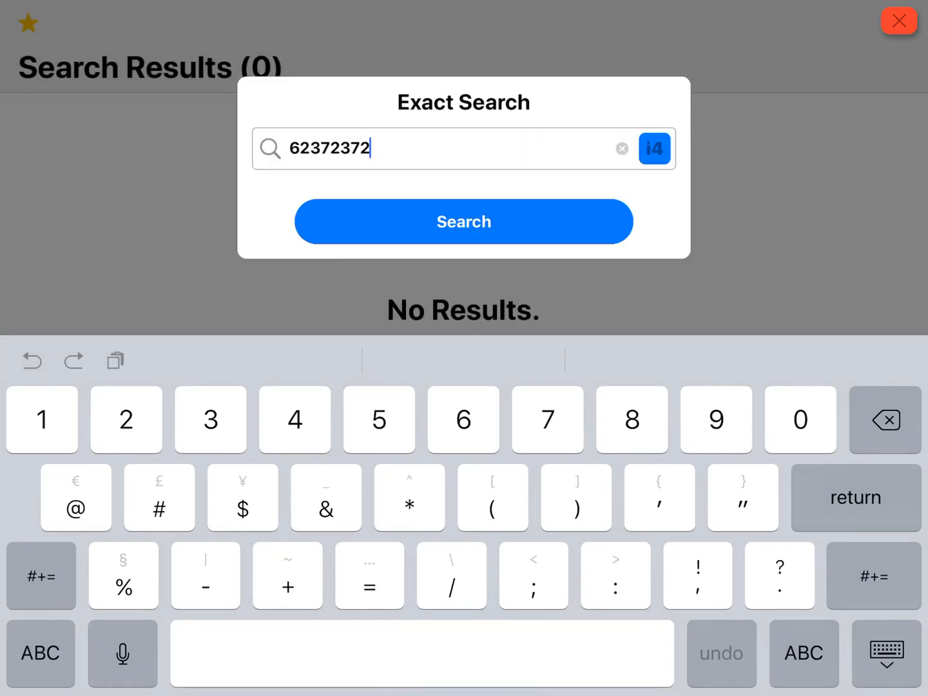
pyautogui.click(620, 148)
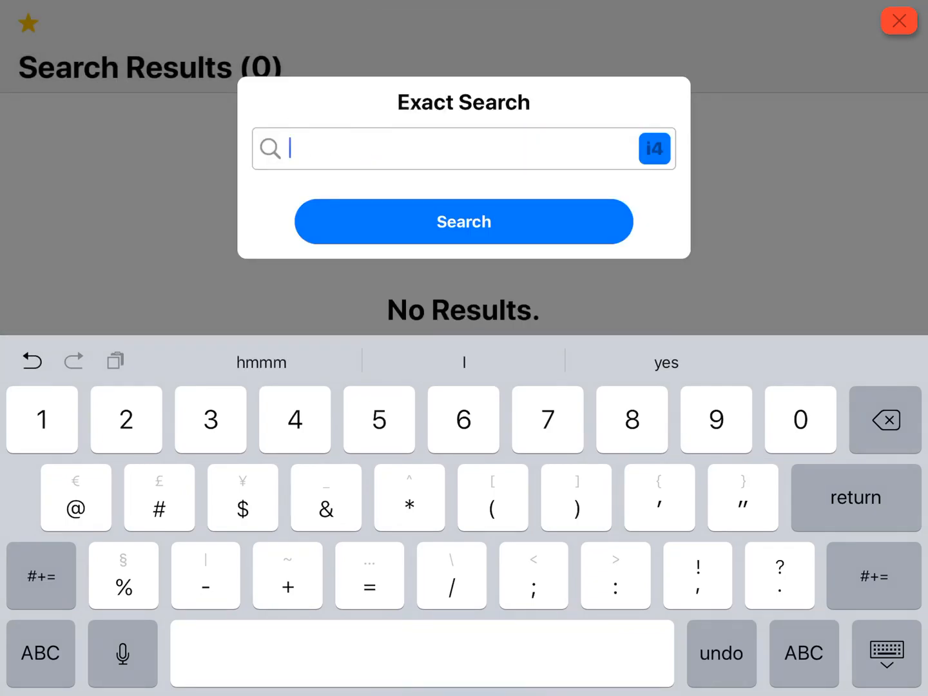
pyautogui.write('1086')
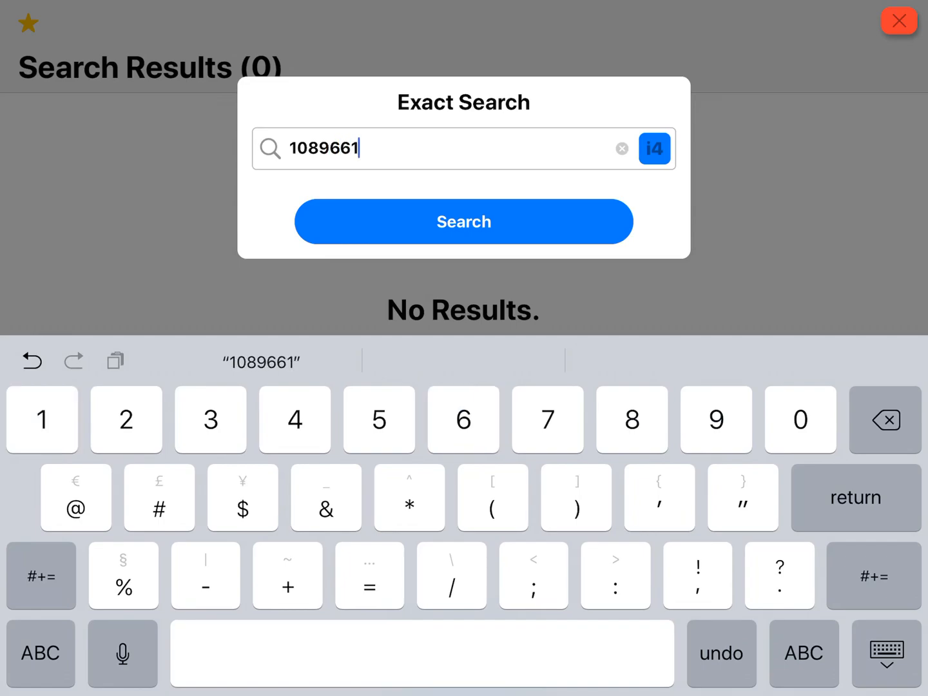
pyautogui.click(463, 221)
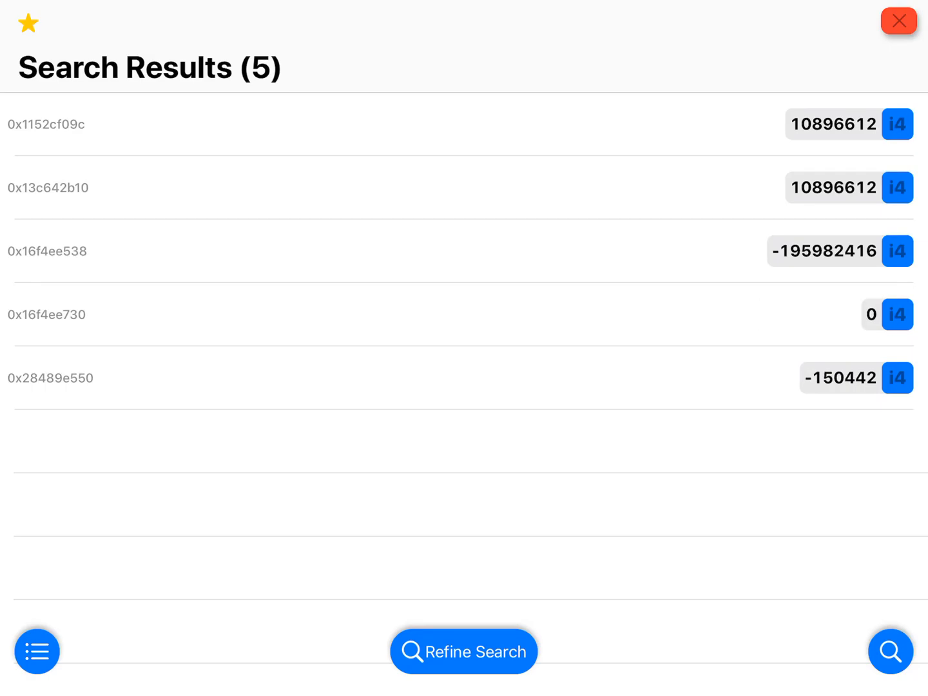
# Change result 0x1152cf09c to 108966120 and check the crew leaderboard in game.
pyautogui.click(831, 123)
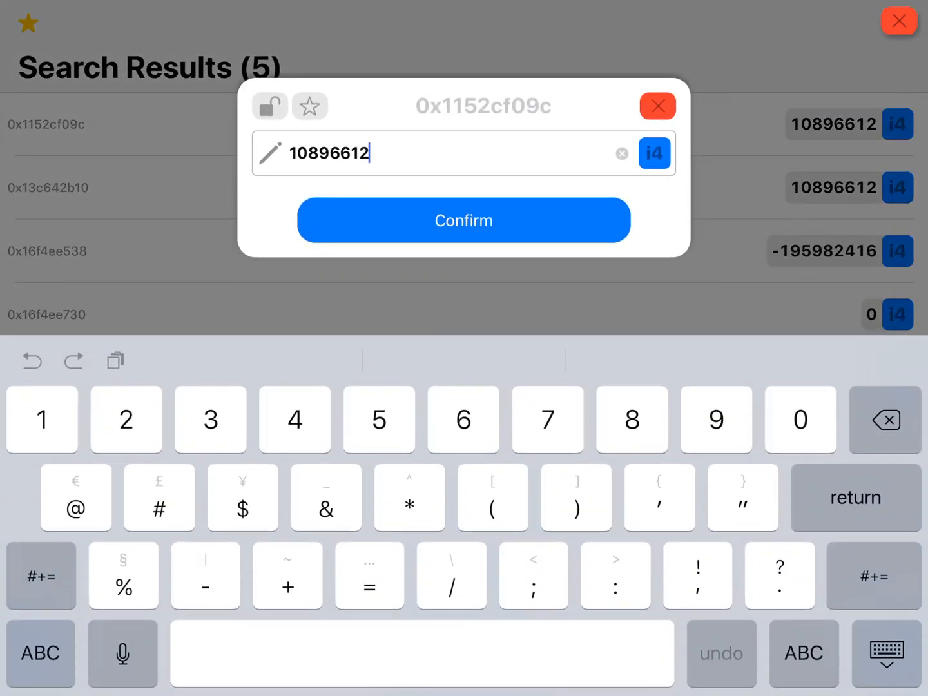
pyautogui.click(463, 220)
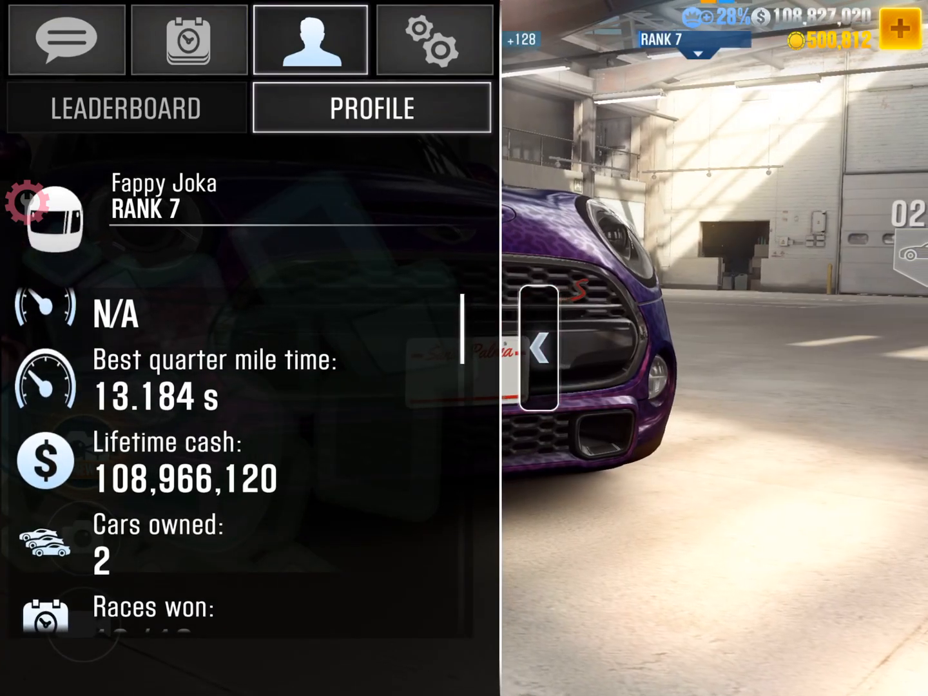
pyautogui.click(126, 107)
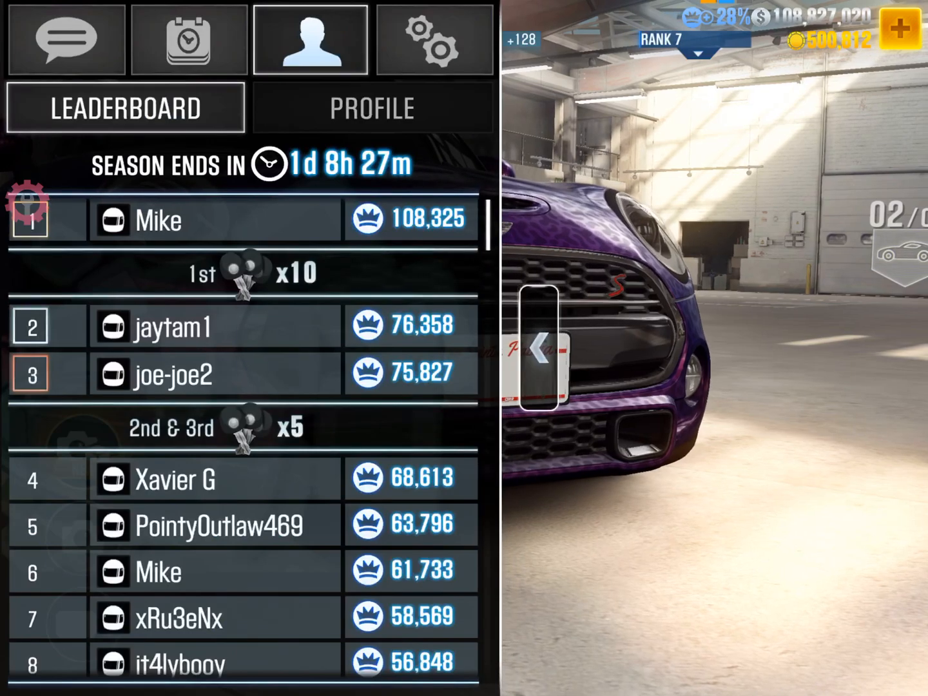
pyautogui.click(371, 108)
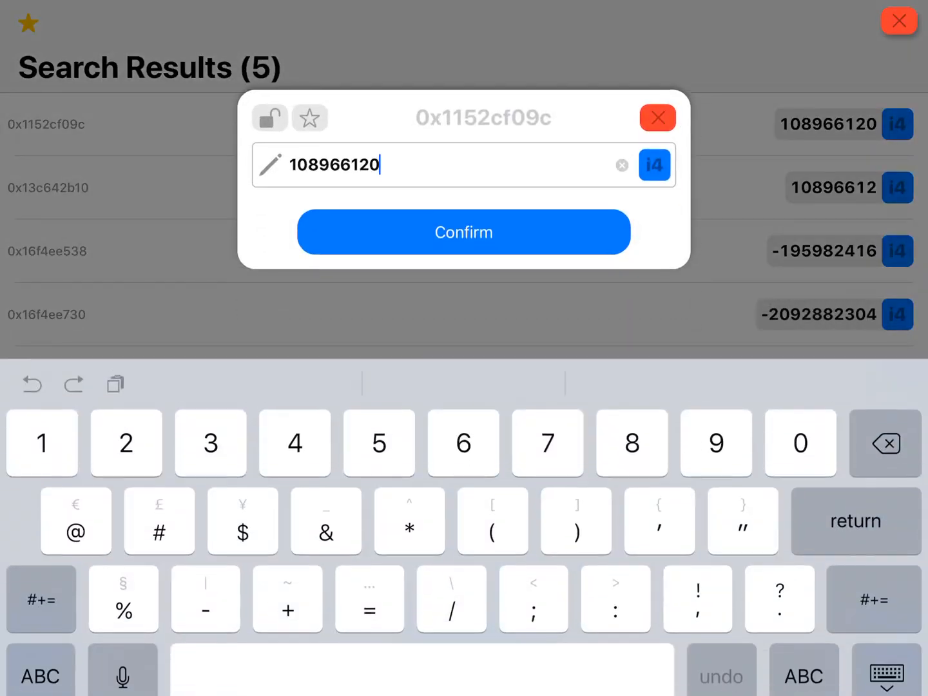
pyautogui.click(463, 231)
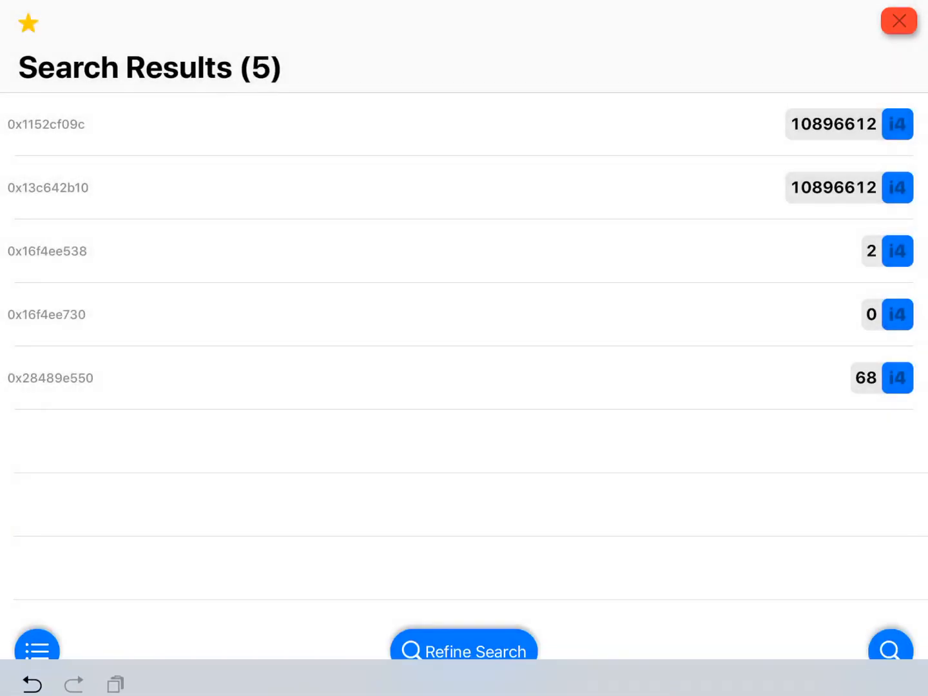
# Reopen the first result's value editor and close it without changes.
pyautogui.click(831, 124)
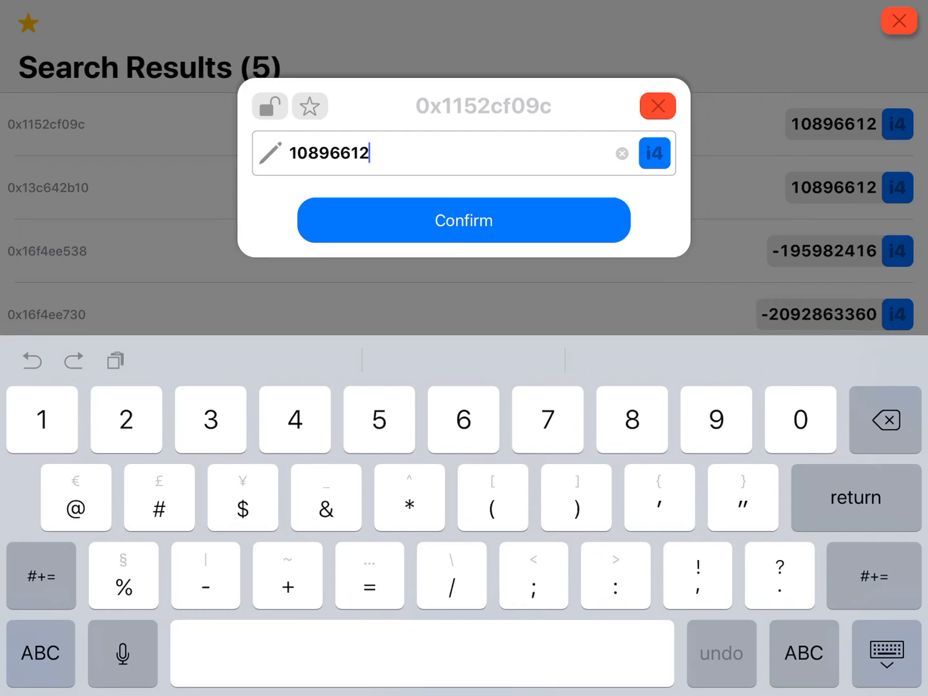
pyautogui.click(463, 220)
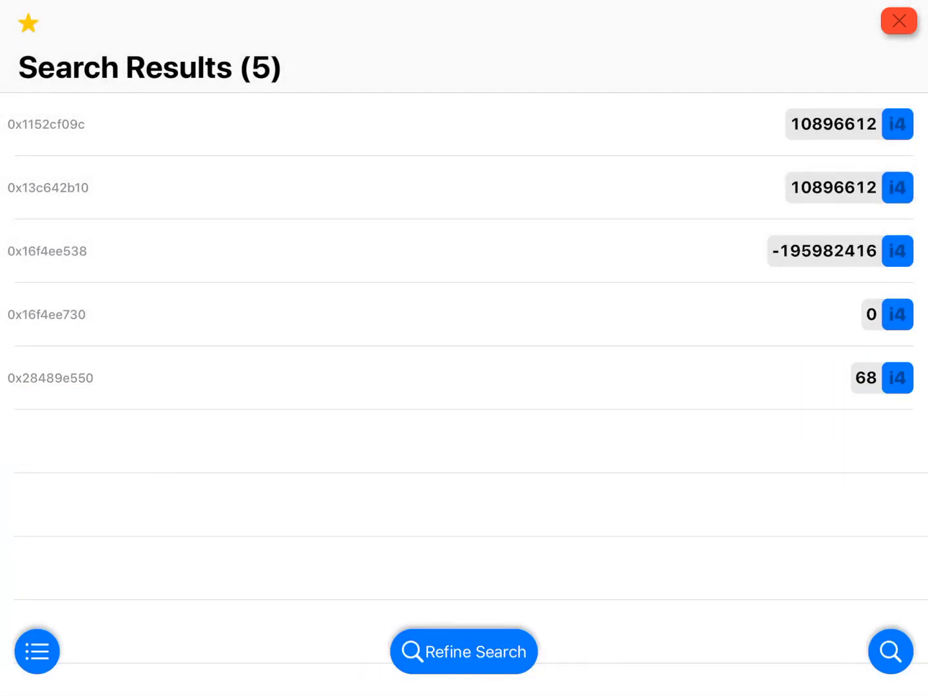
pyautogui.click(45, 124)
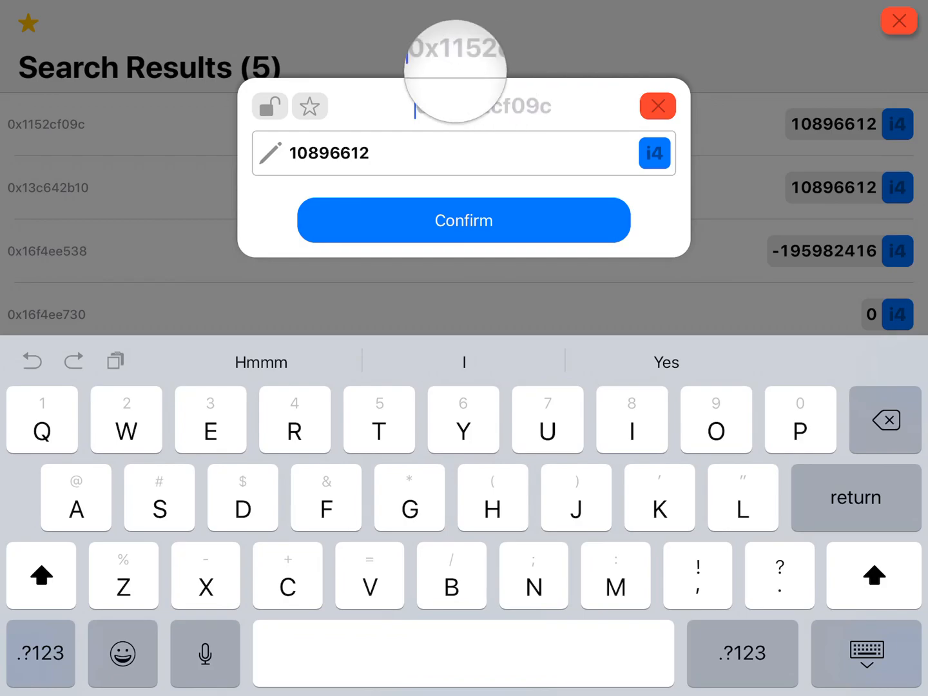
pyautogui.click(464, 220)
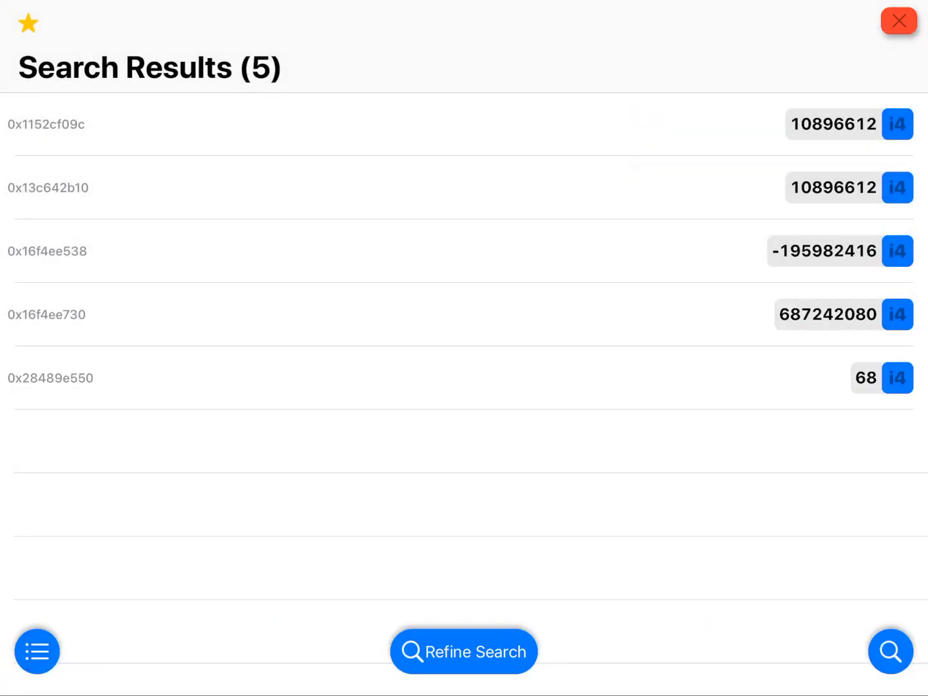
pyautogui.click(463, 650)
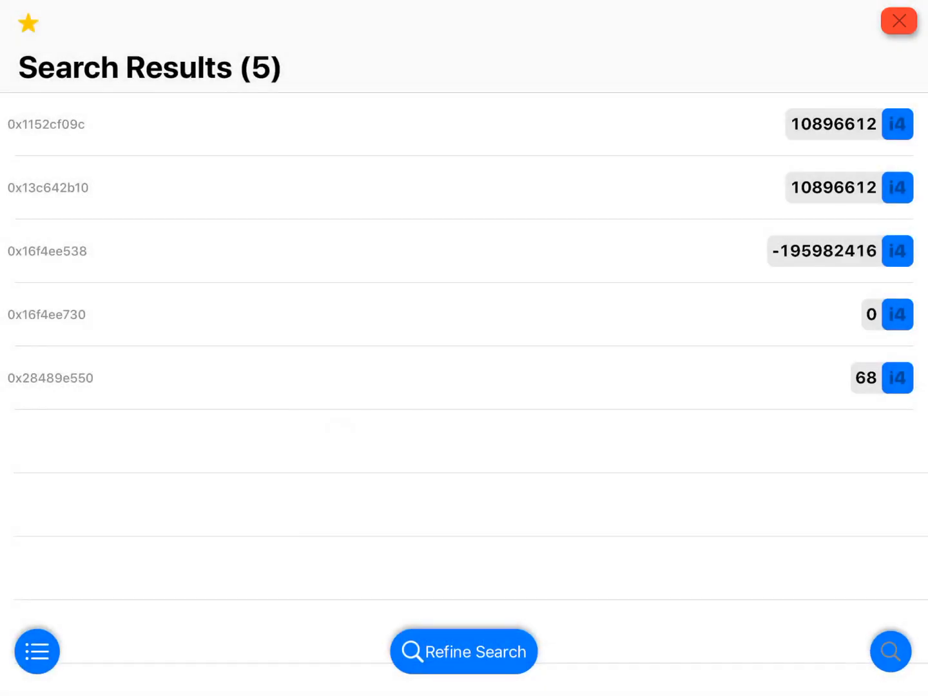
# Open the Memory Browser and jump to address 0x1152cf09c.
pyautogui.click(463, 651)
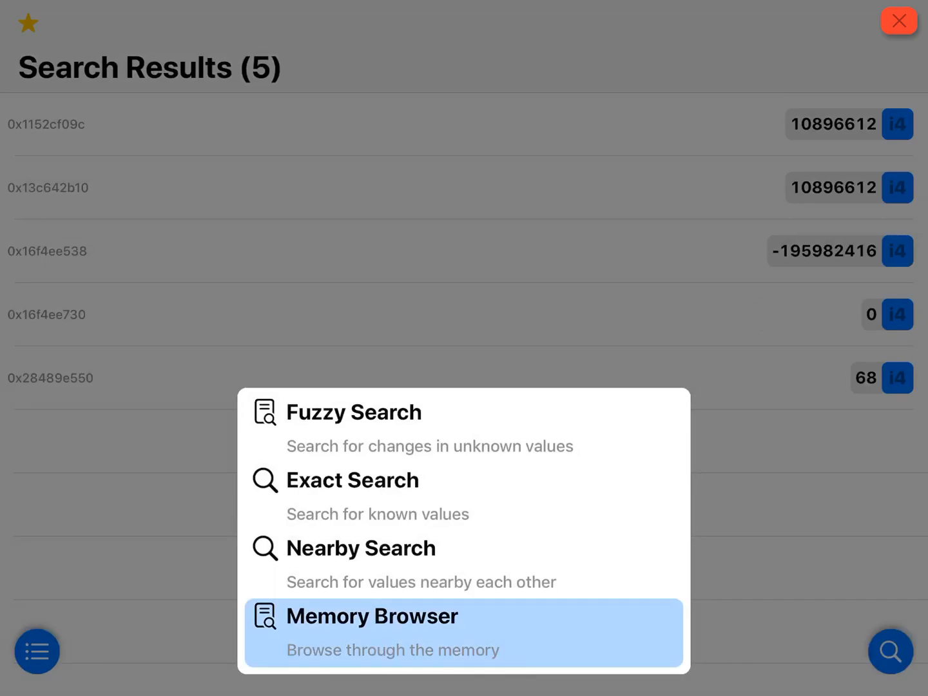
pyautogui.click(464, 632)
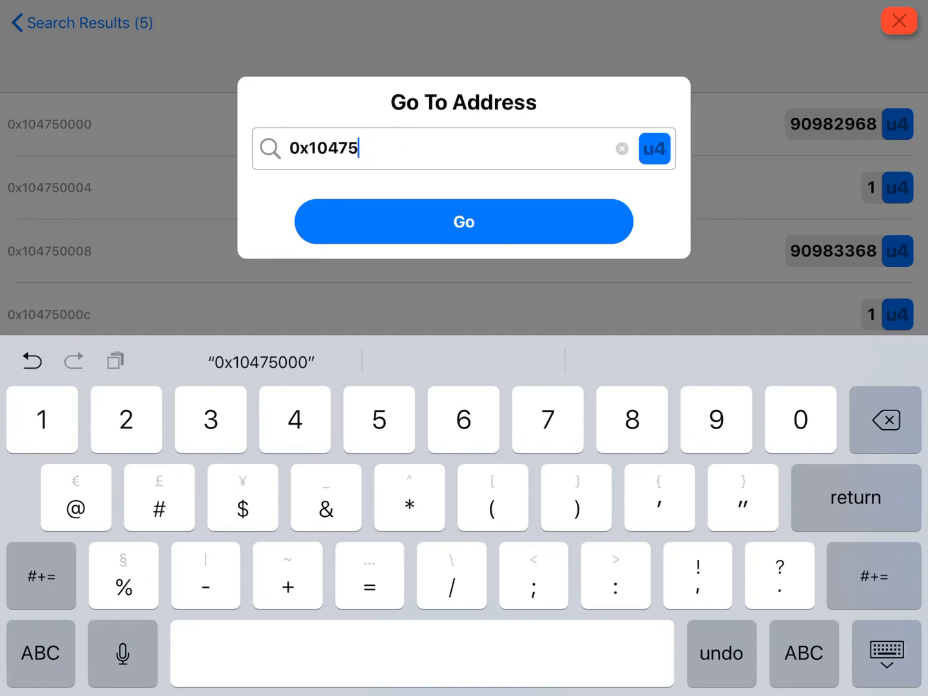
pyautogui.click(620, 148)
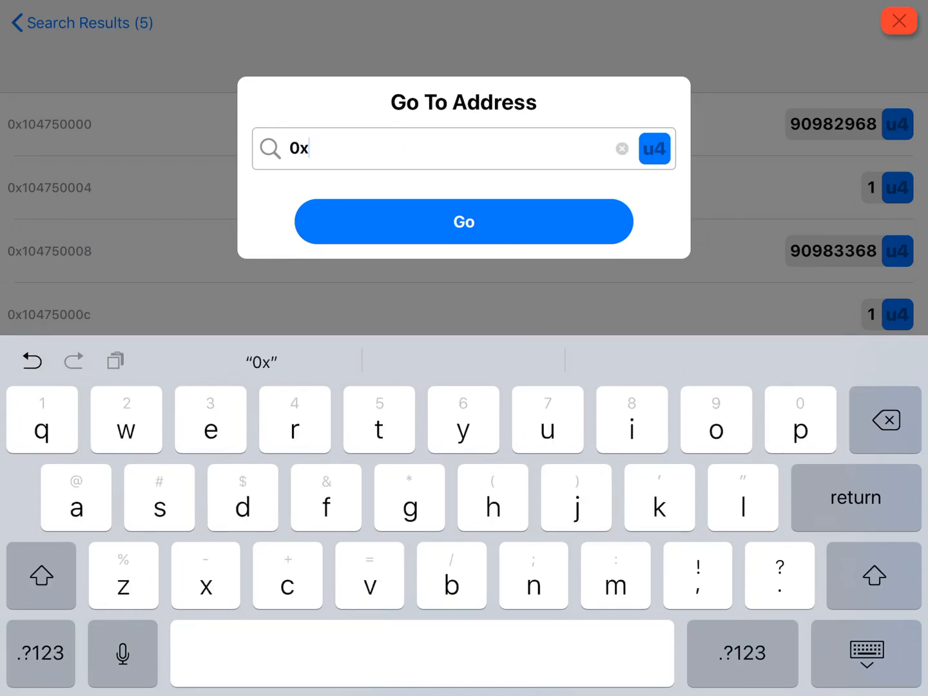
pyautogui.write('11')
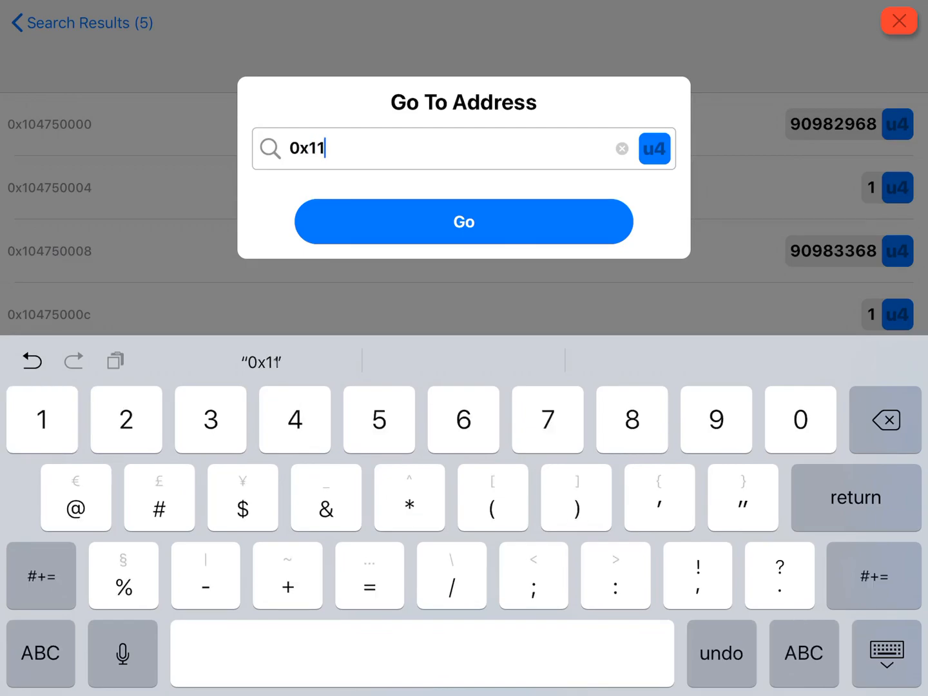
pyautogui.write('52')
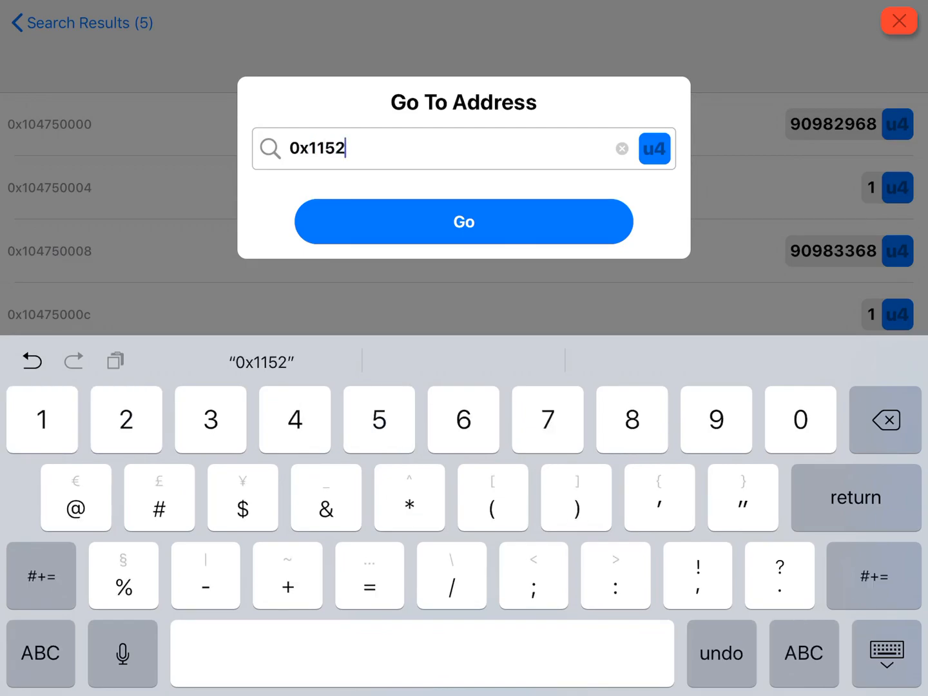
pyautogui.write('cf09c')
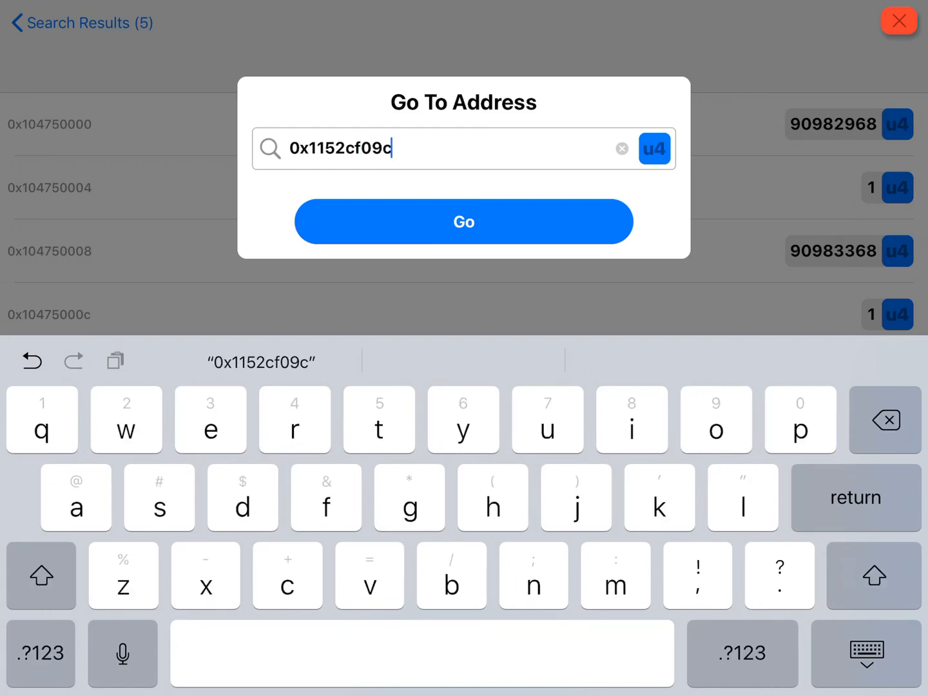
pyautogui.click(463, 221)
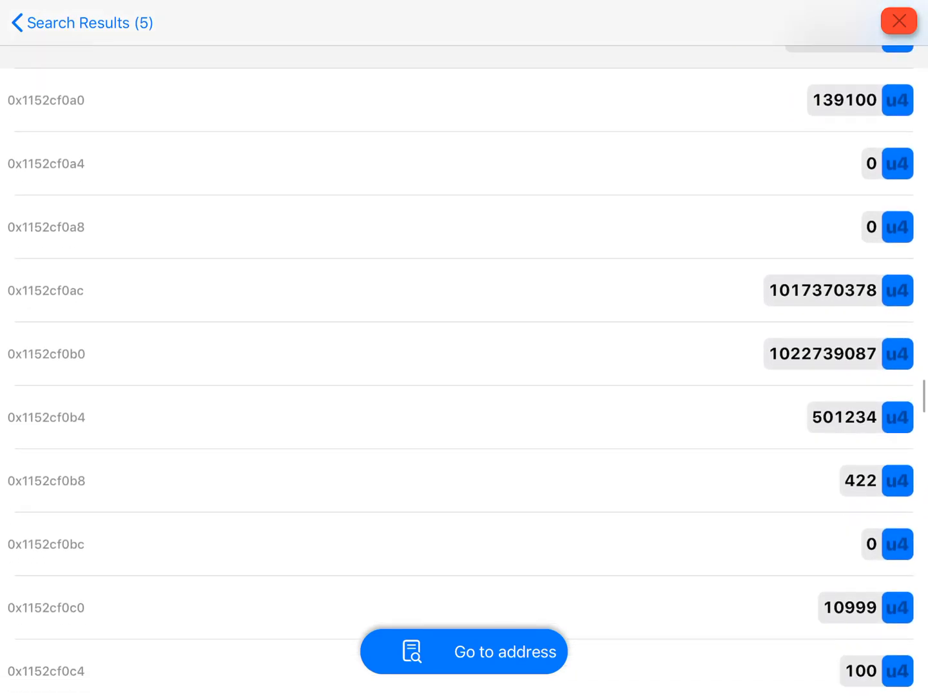
# Try edits at 0x1152cf0a0 and 0x1152cf09c, then restore the original value.
pyautogui.scroll(-3)
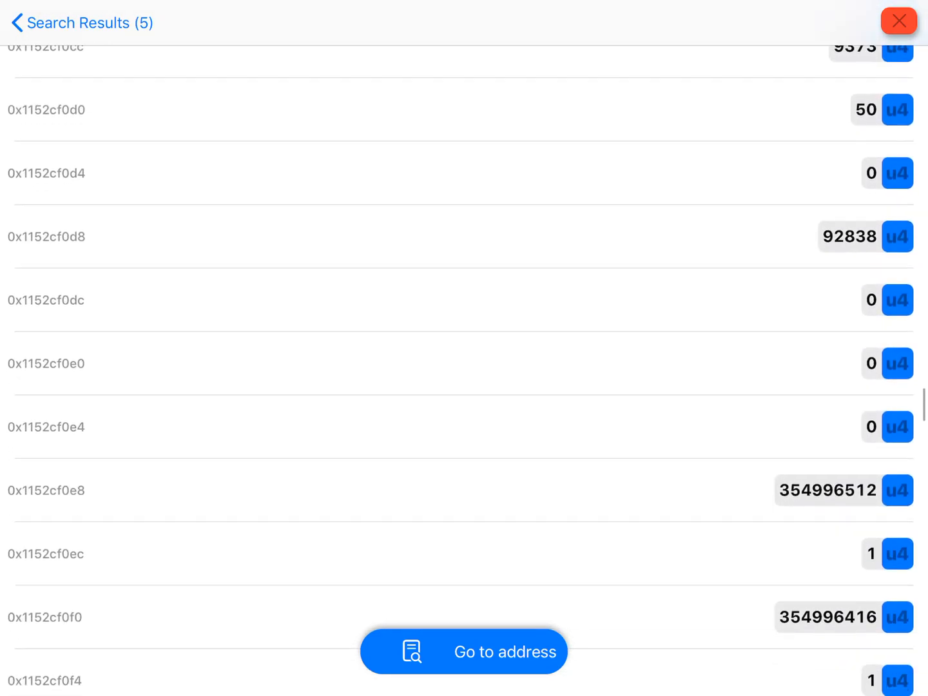
pyautogui.scroll(-3)
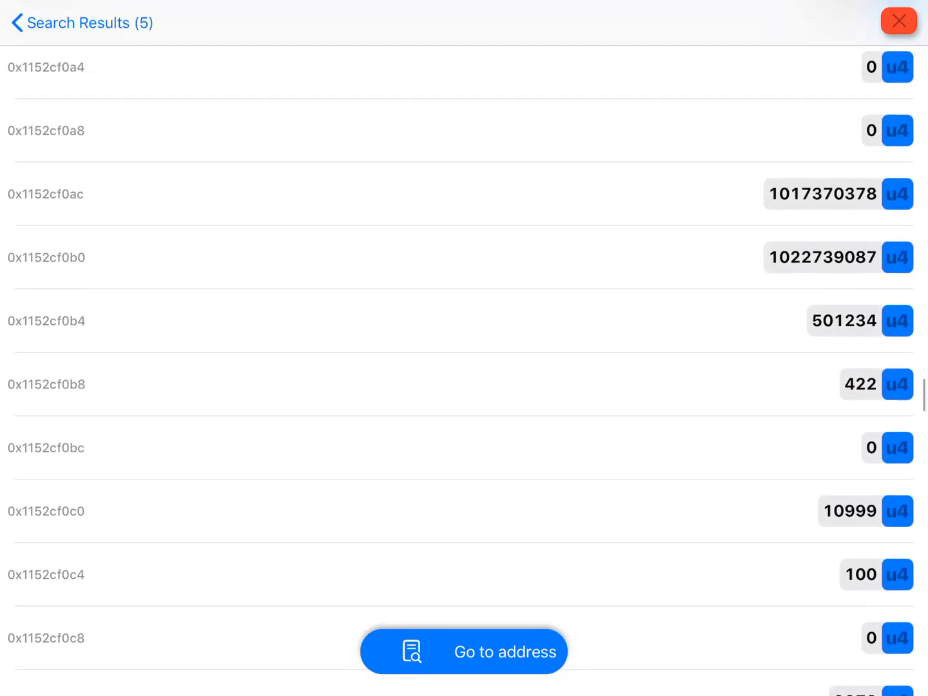
pyautogui.scroll(-3)
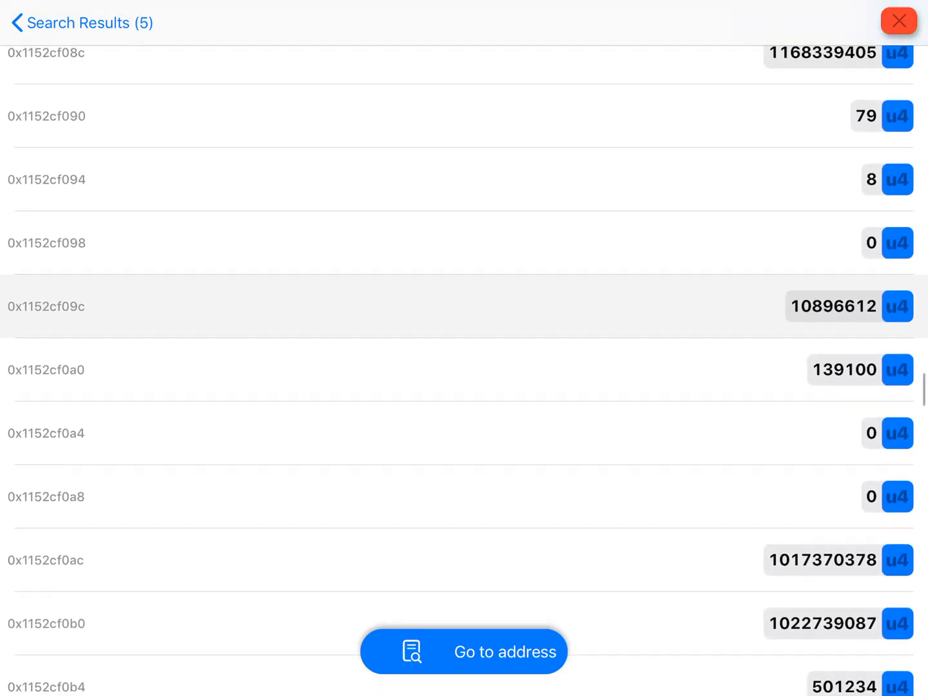
pyautogui.click(843, 369)
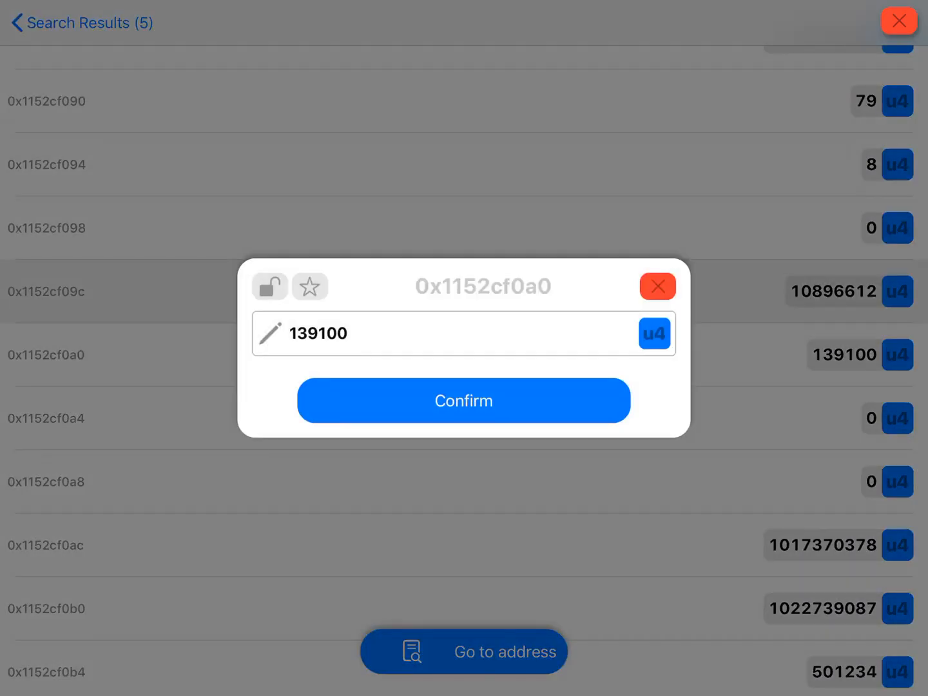
pyautogui.click(463, 400)
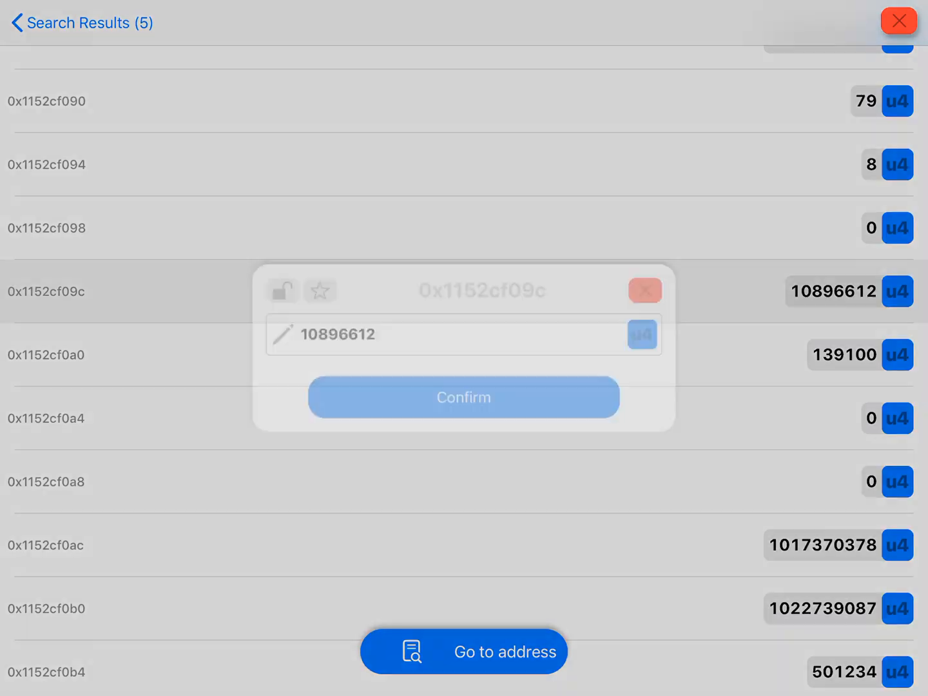
pyautogui.click(464, 397)
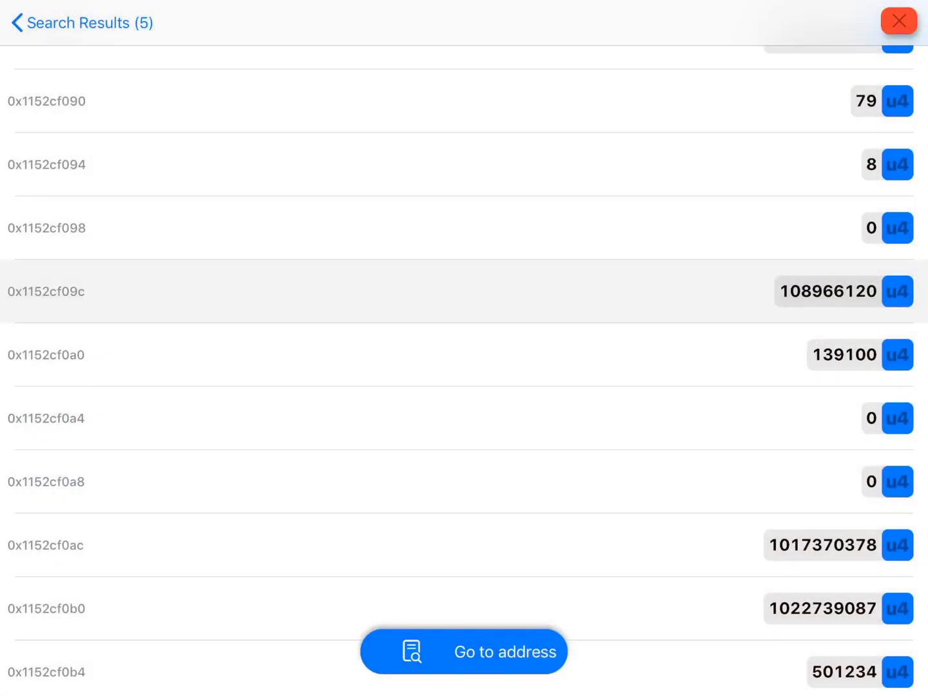
pyautogui.click(827, 290)
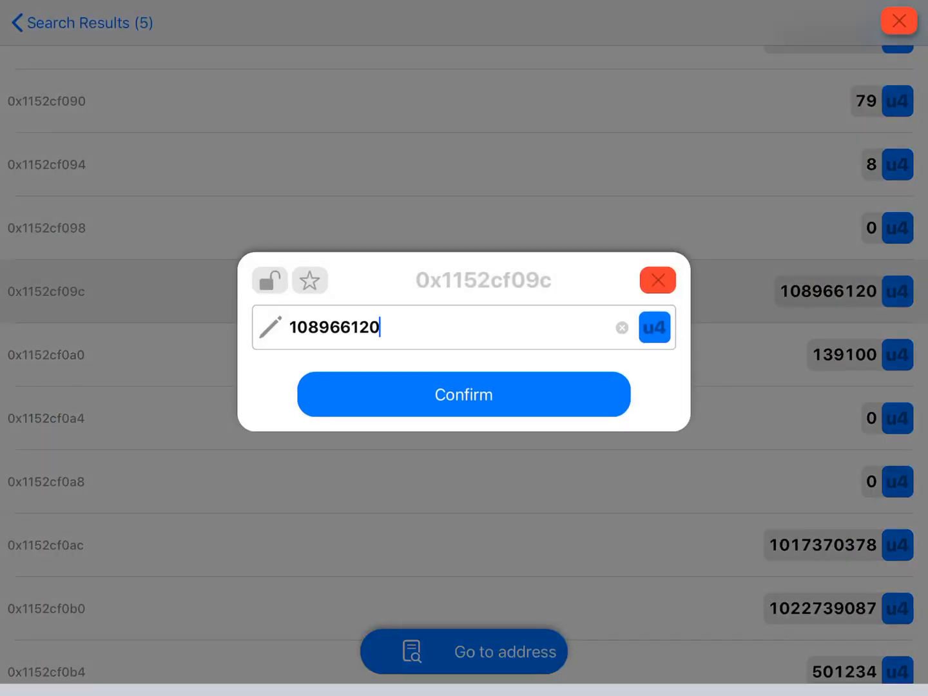
pyautogui.click(462, 395)
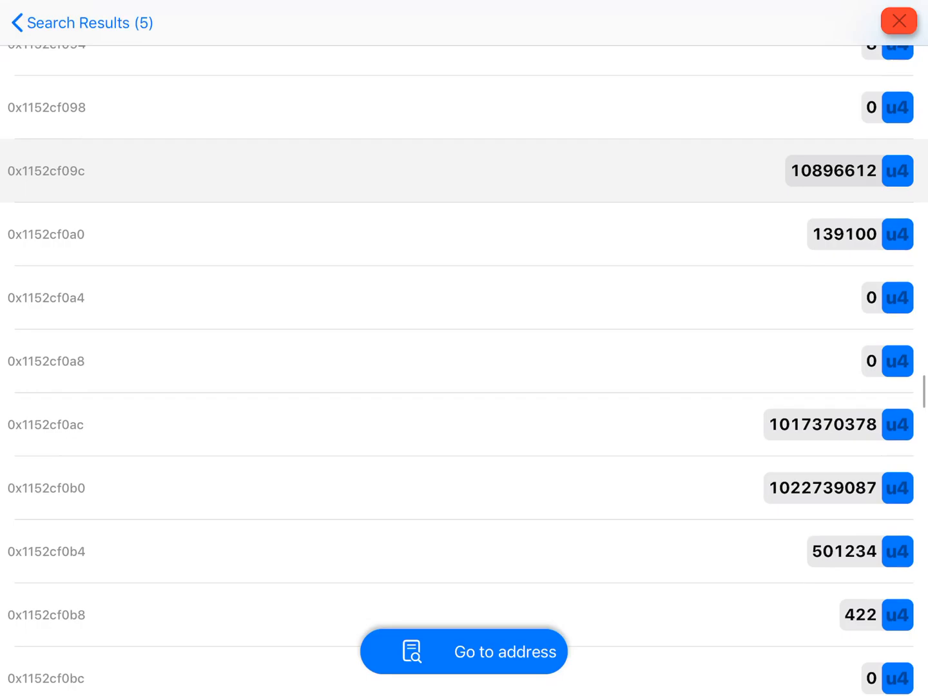
# Replace the 501234 value at 0x1152cf0b4 with 400000.
pyautogui.click(842, 551)
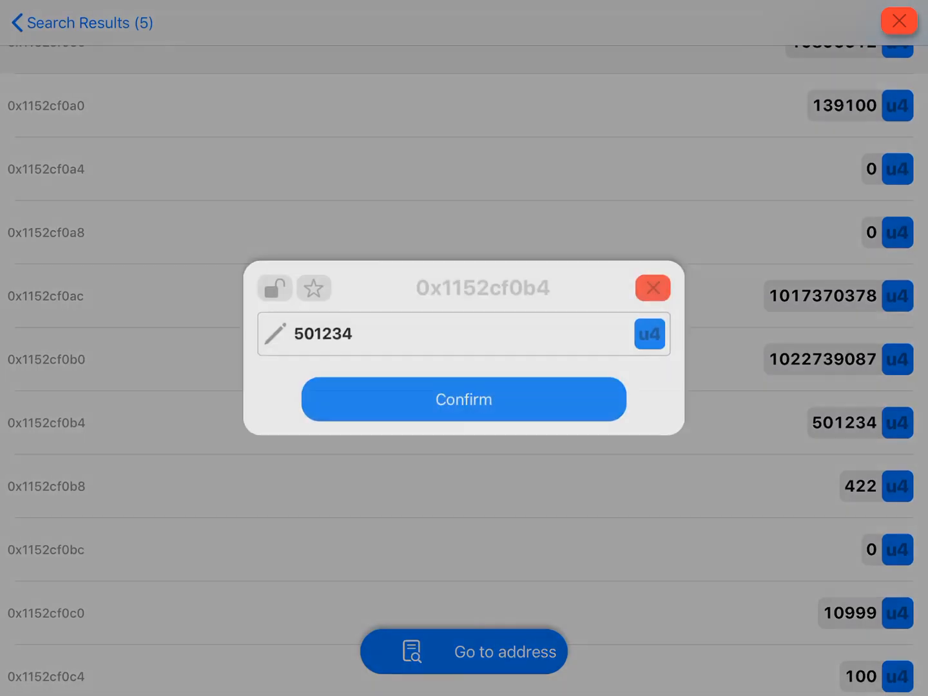
pyautogui.click(463, 399)
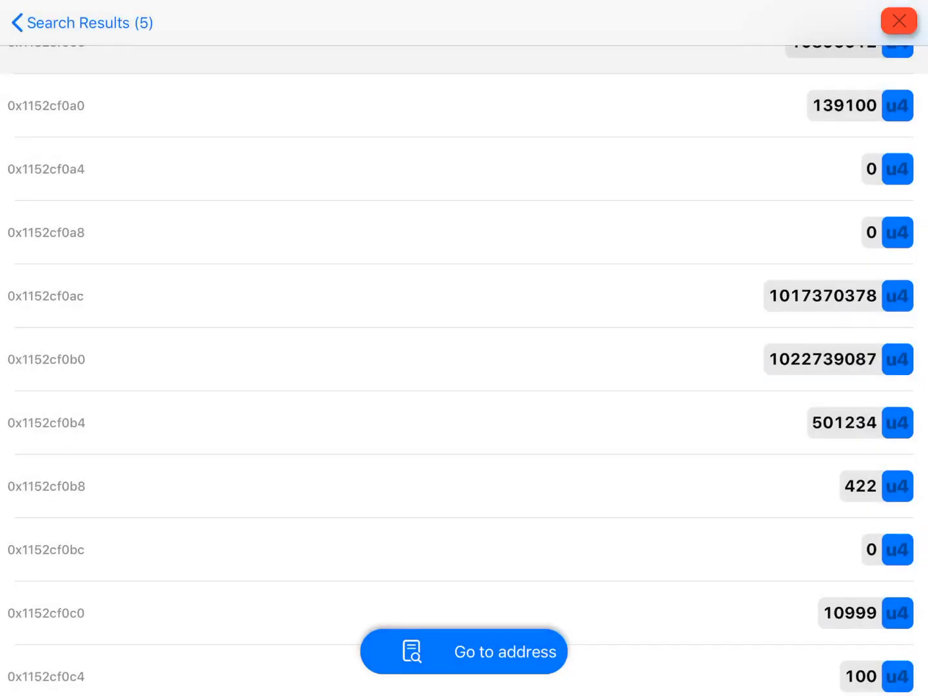
pyautogui.click(842, 422)
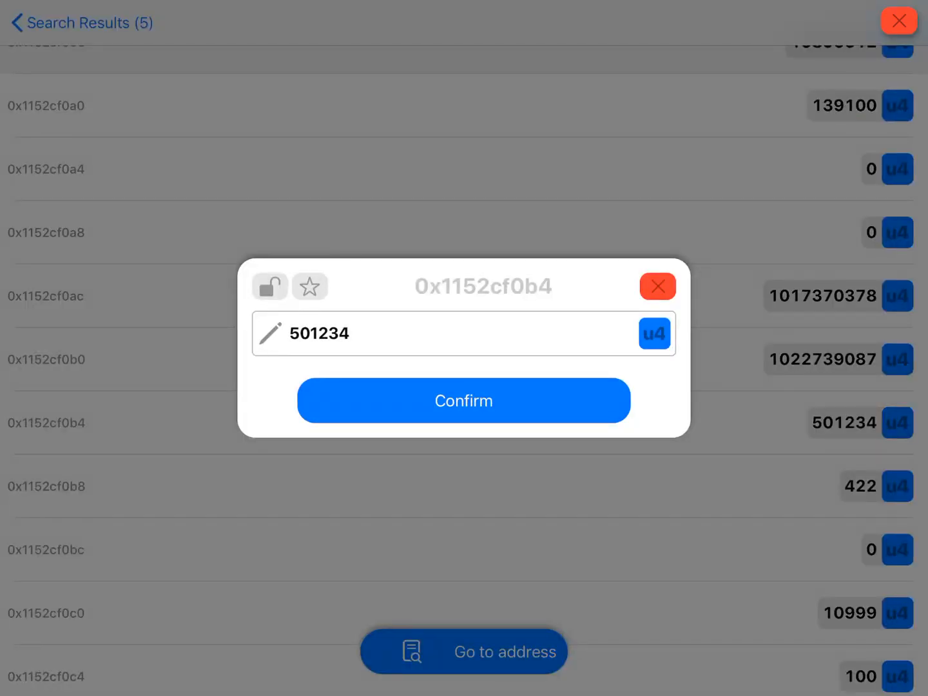
pyautogui.click(463, 400)
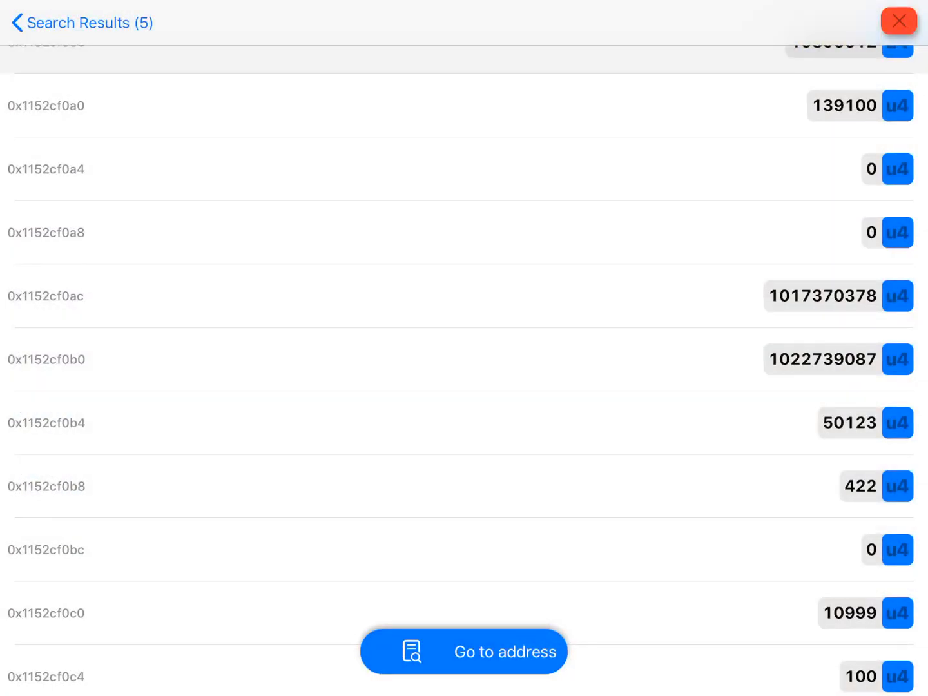
pyautogui.click(849, 423)
pyautogui.write('400')
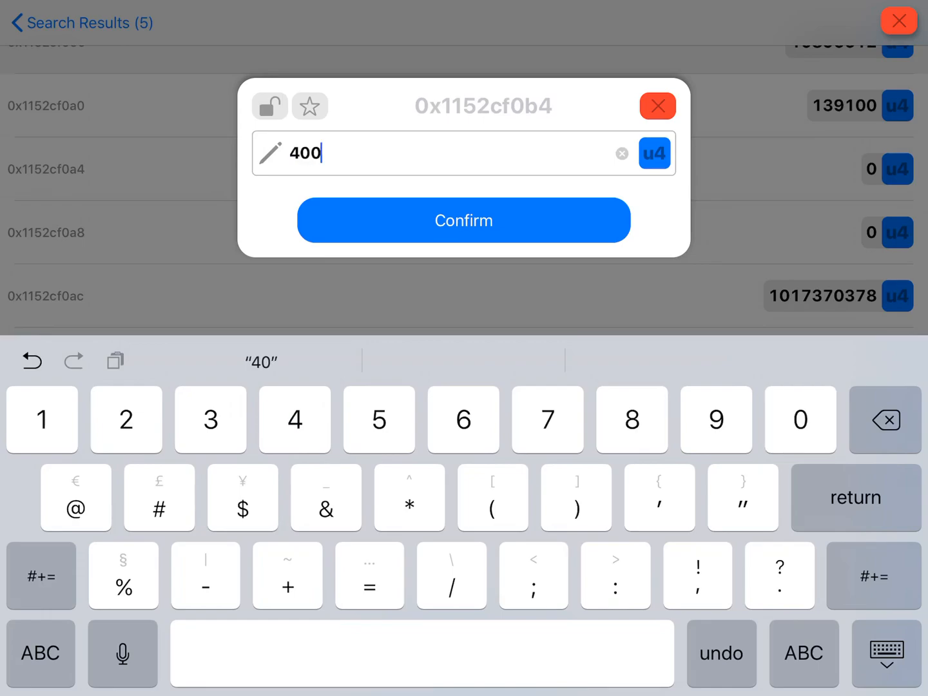
pyautogui.click(463, 220)
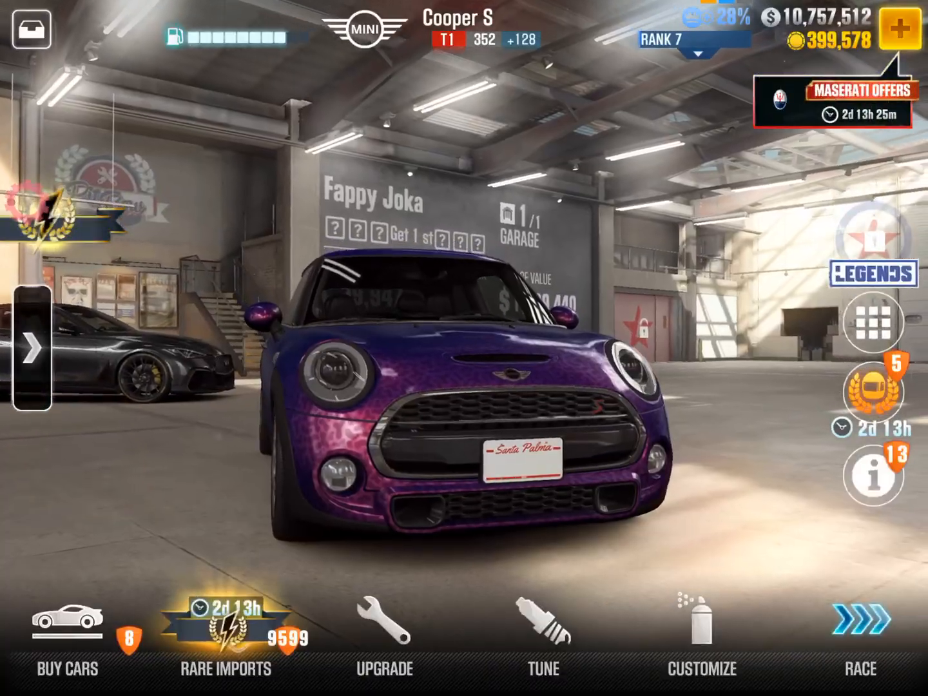
# Browse CSR Racing 2's cash and gold offers, then save new iGameGod values at 0x1152cf0c0 and 0x1152cf0cc.
pyautogui.click(905, 29)
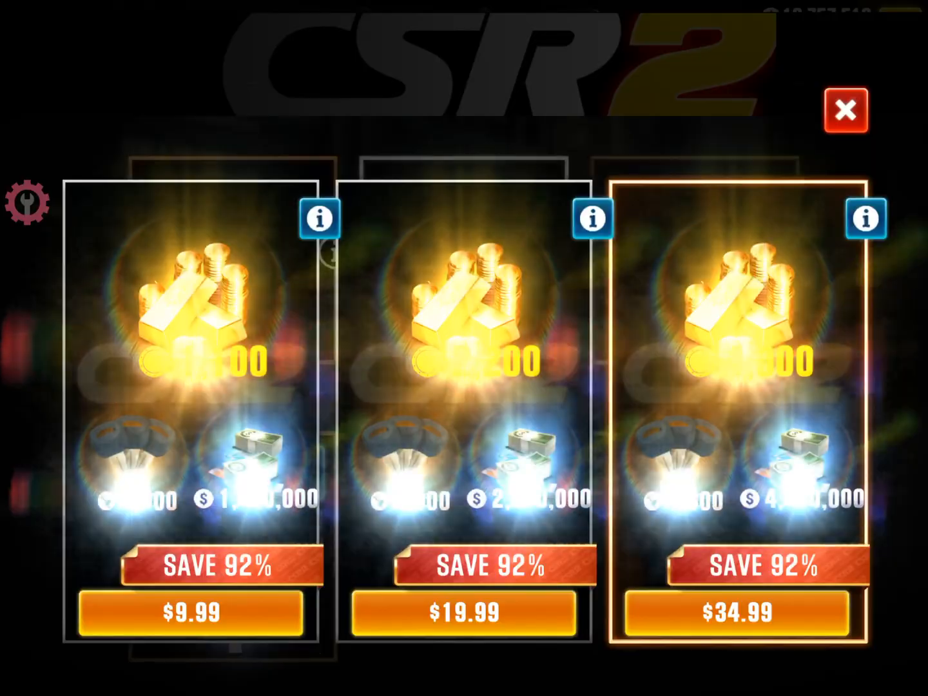
pyautogui.click(846, 109)
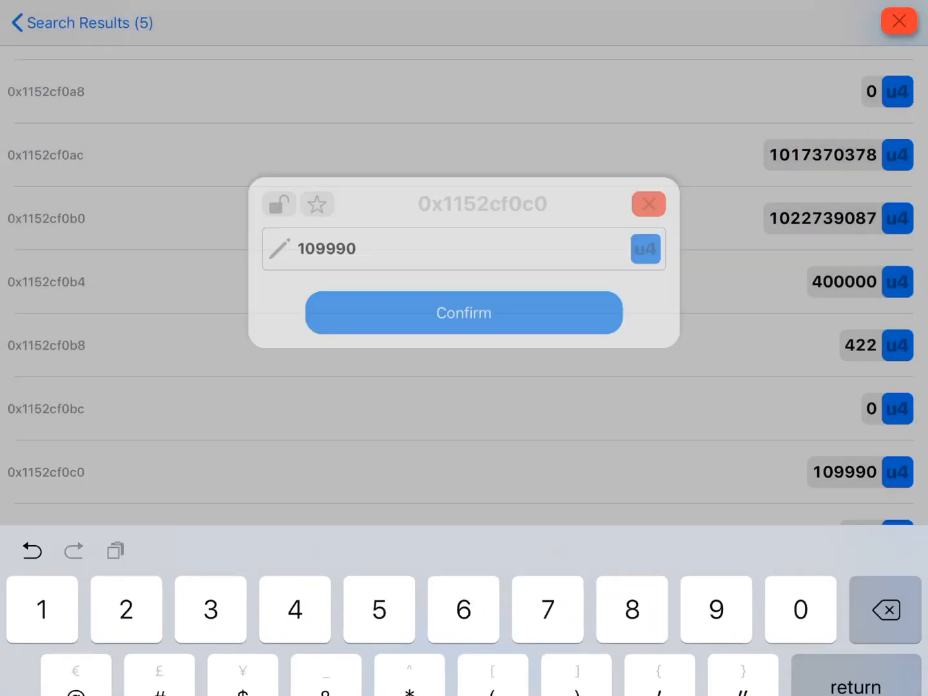
pyautogui.click(462, 313)
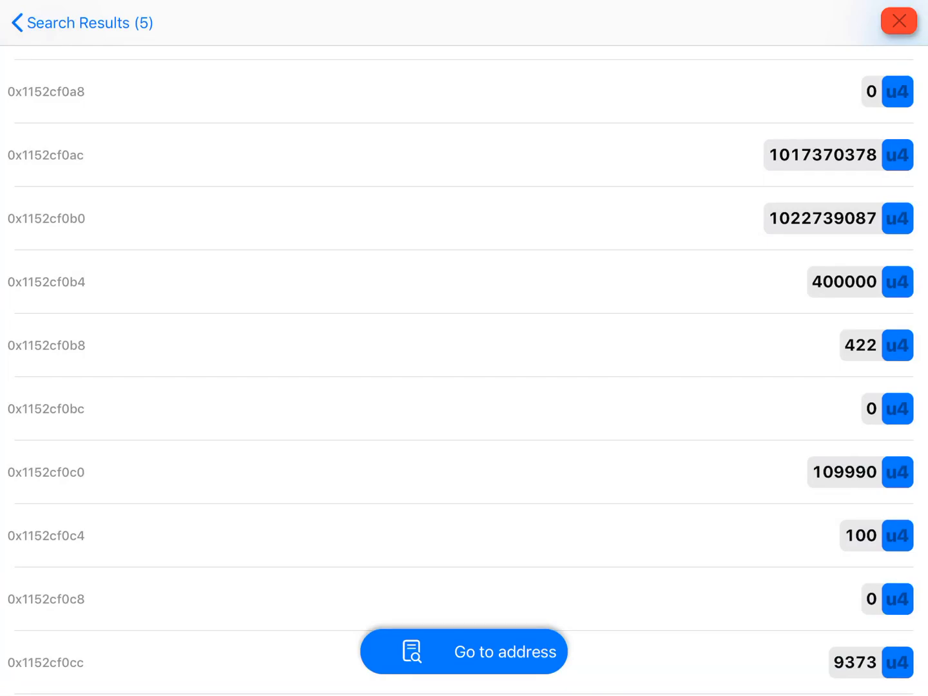
pyautogui.click(856, 662)
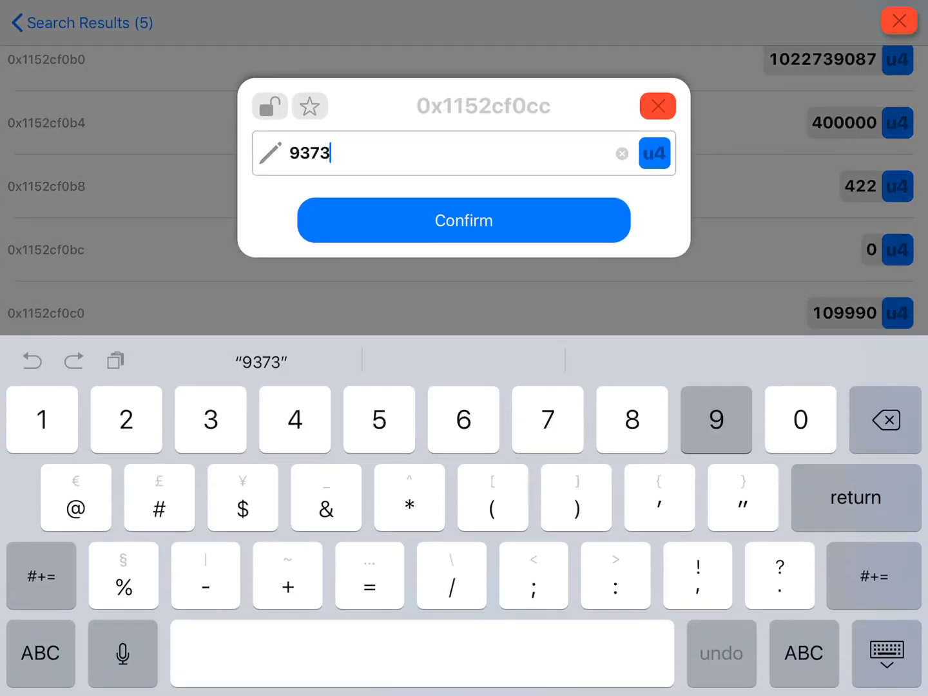
pyautogui.click(463, 220)
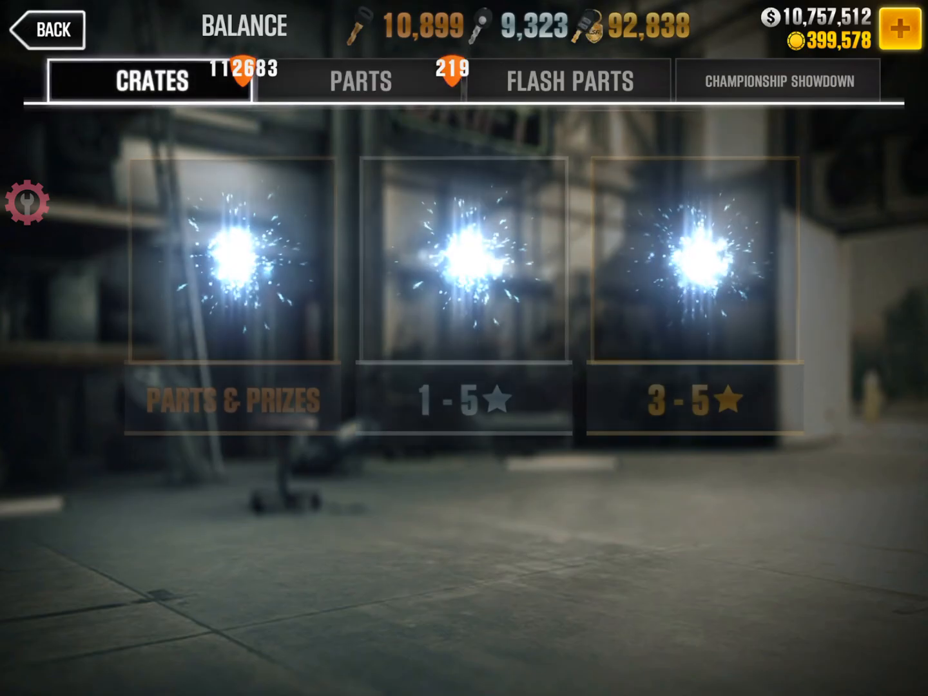
# Edit the u4 values at 0x1152cf0d8, 0x1152cf0cc (to 9373) and 0x1152cf0c0 in Search Results, confirming each.
pyautogui.click(52, 29)
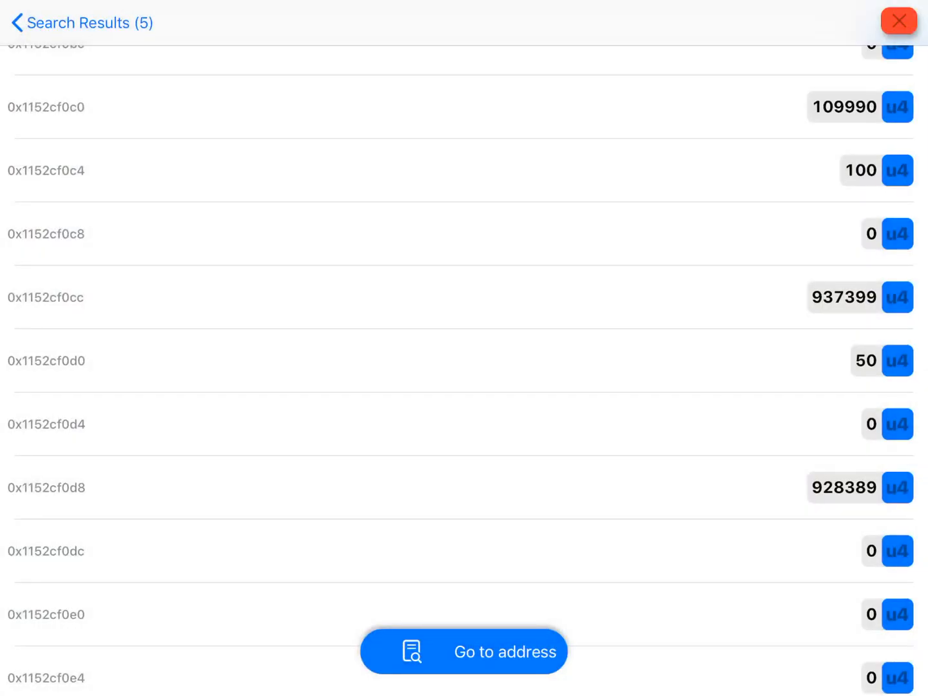
pyautogui.click(842, 486)
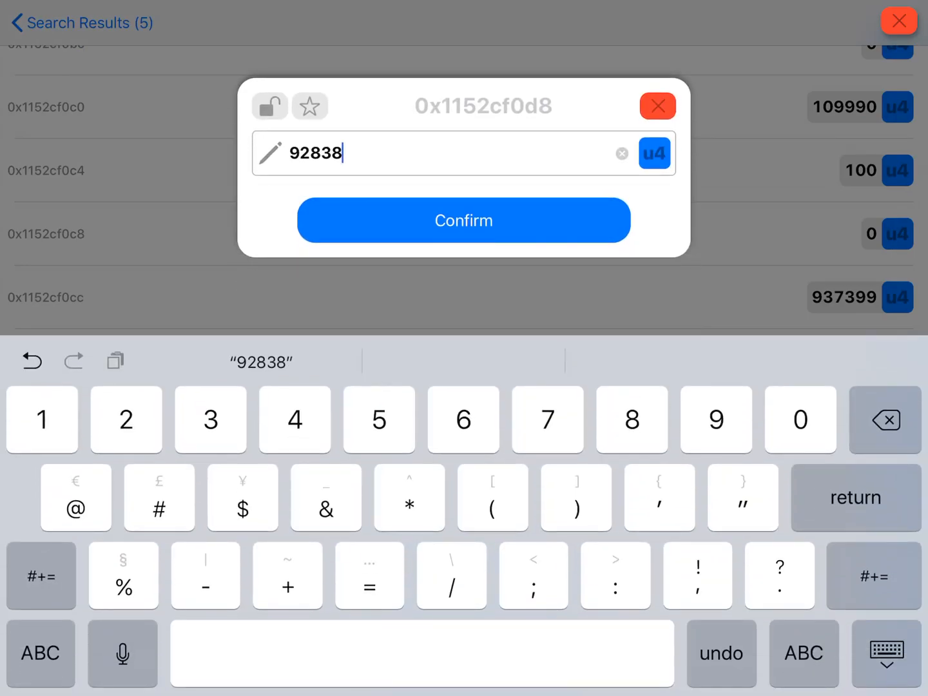
pyautogui.click(463, 220)
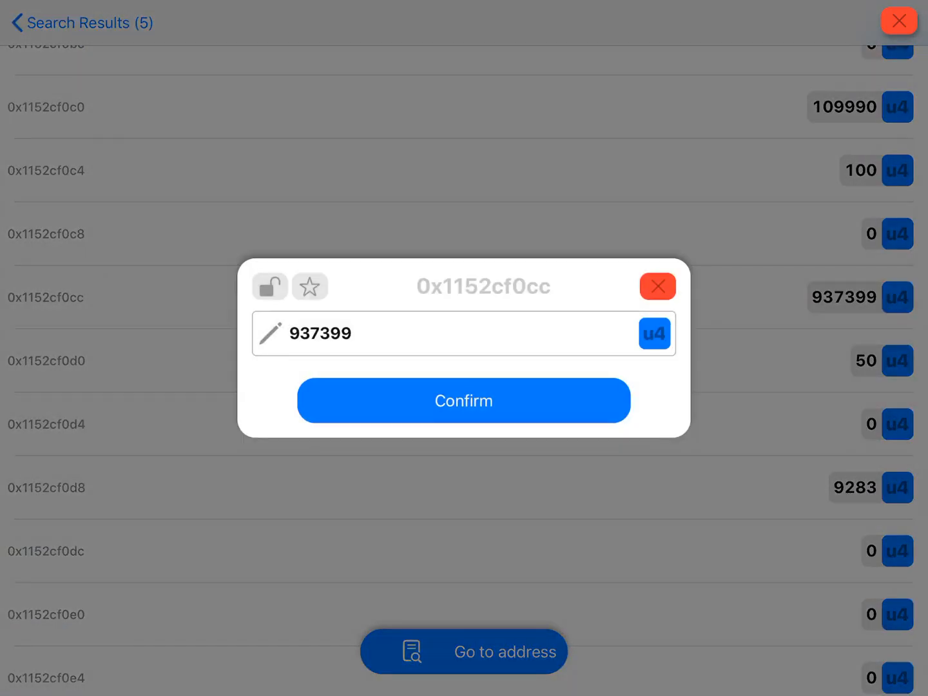
pyautogui.click(463, 400)
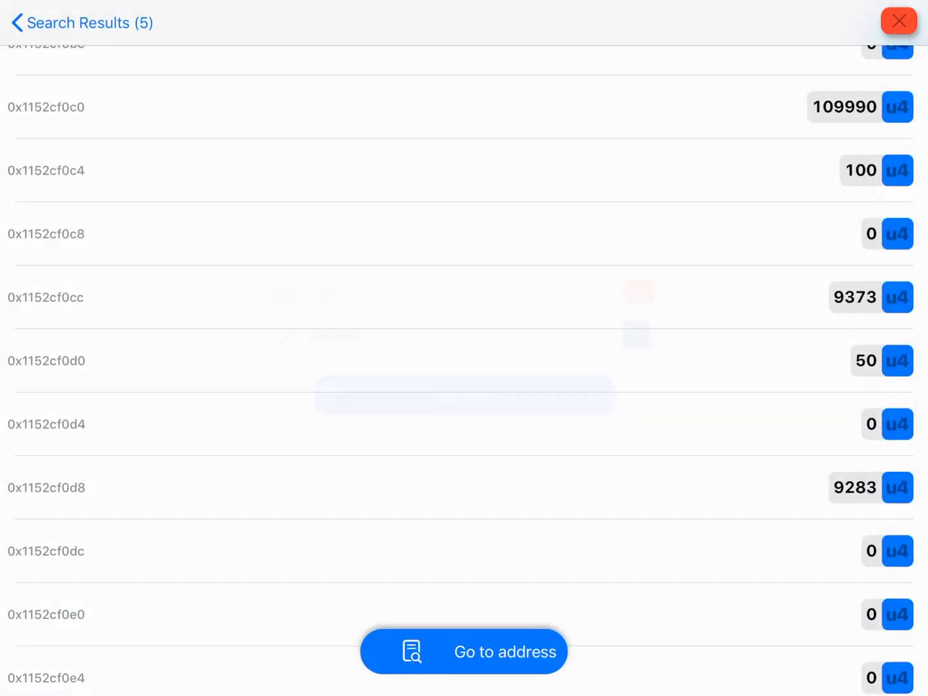
pyautogui.click(842, 107)
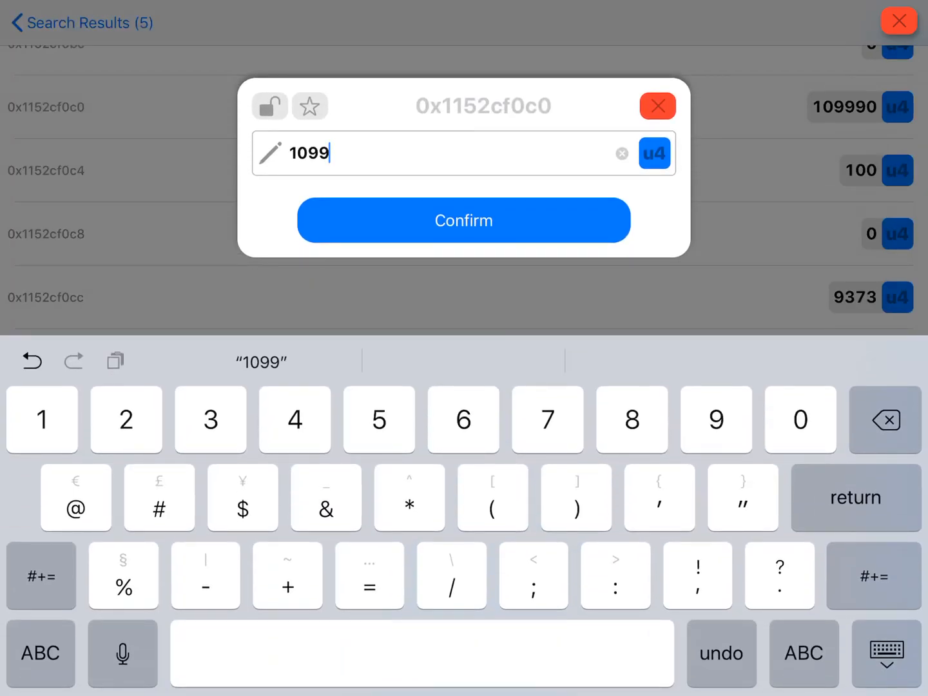
pyautogui.press('backspace')
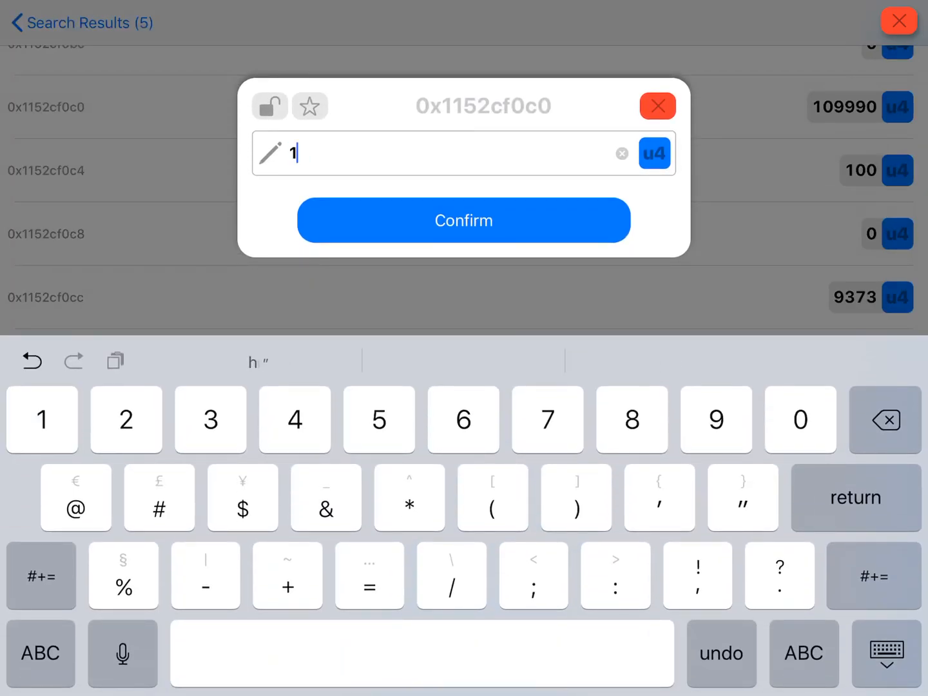
pyautogui.click(463, 220)
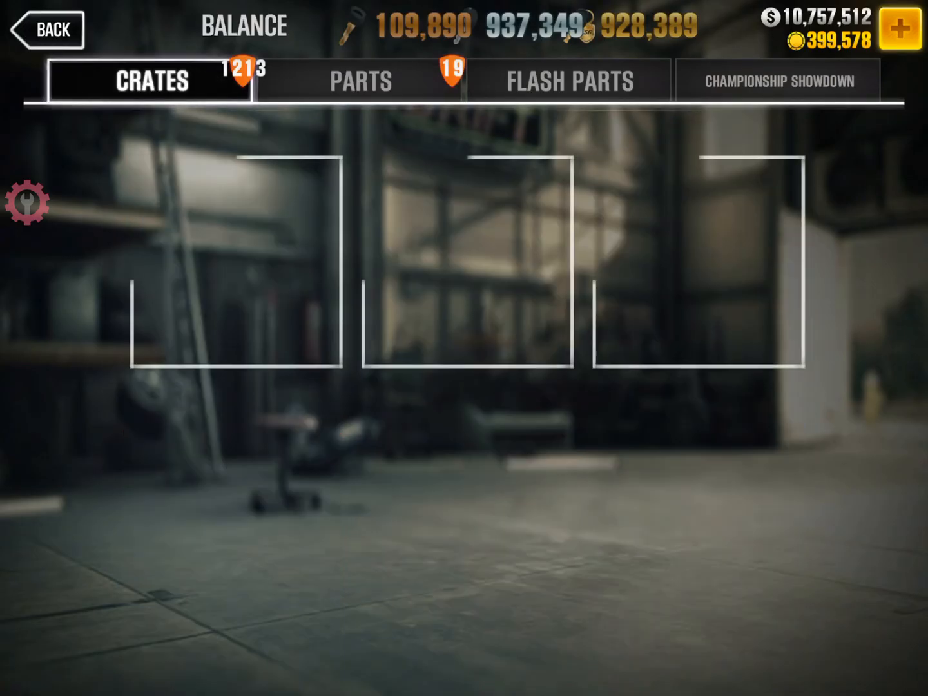
# Return to CSR Racing 2 and show the Championship Showdown crates with keys at 9,900, 9,323 and 9,283.
pyautogui.click(51, 28)
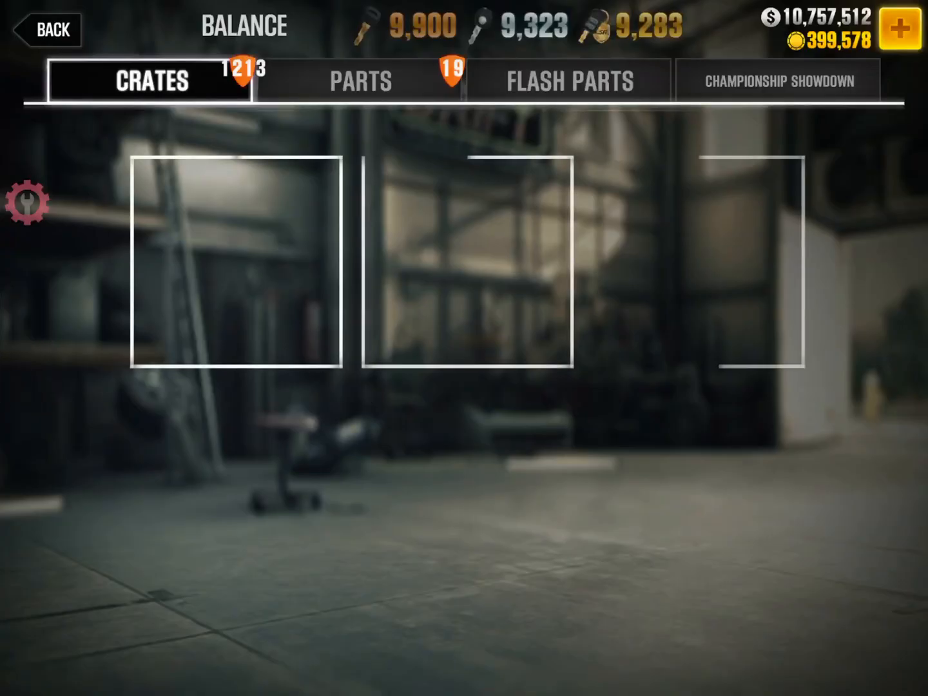
pyautogui.click(777, 80)
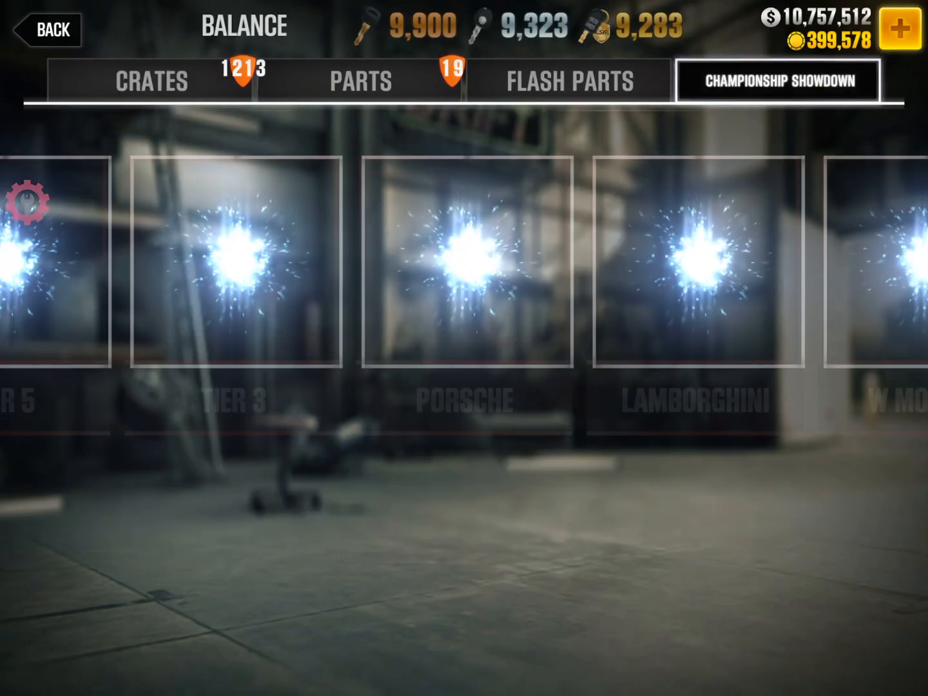